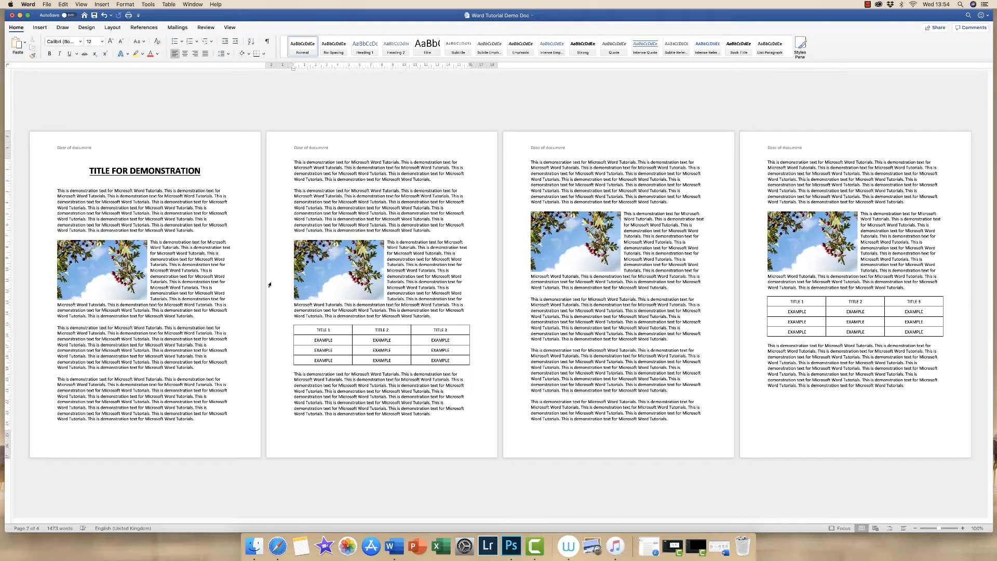
# Look over the Insert and Layout ribbon tools without changing the four-page document
pyautogui.click(38, 27)
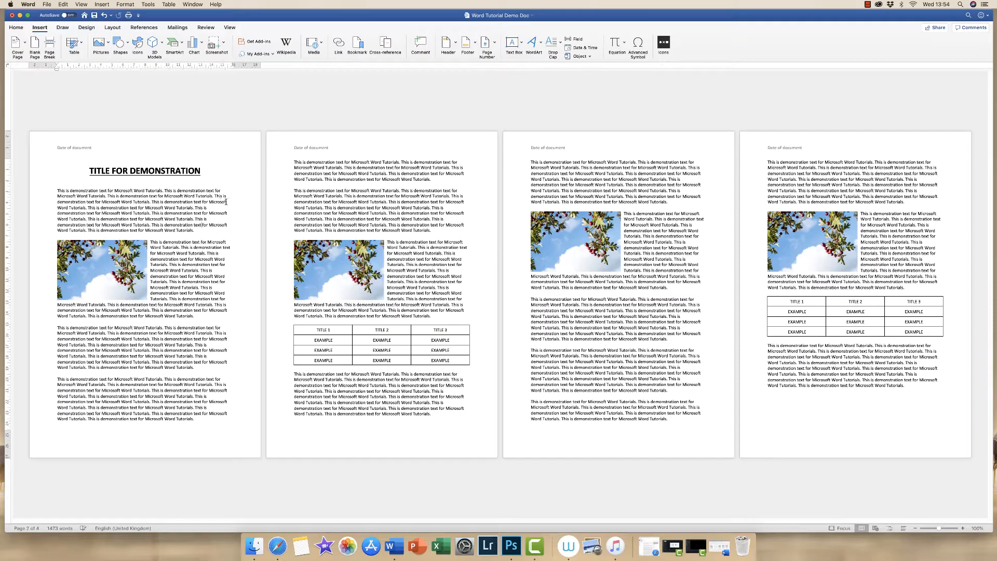
pyautogui.click(112, 27)
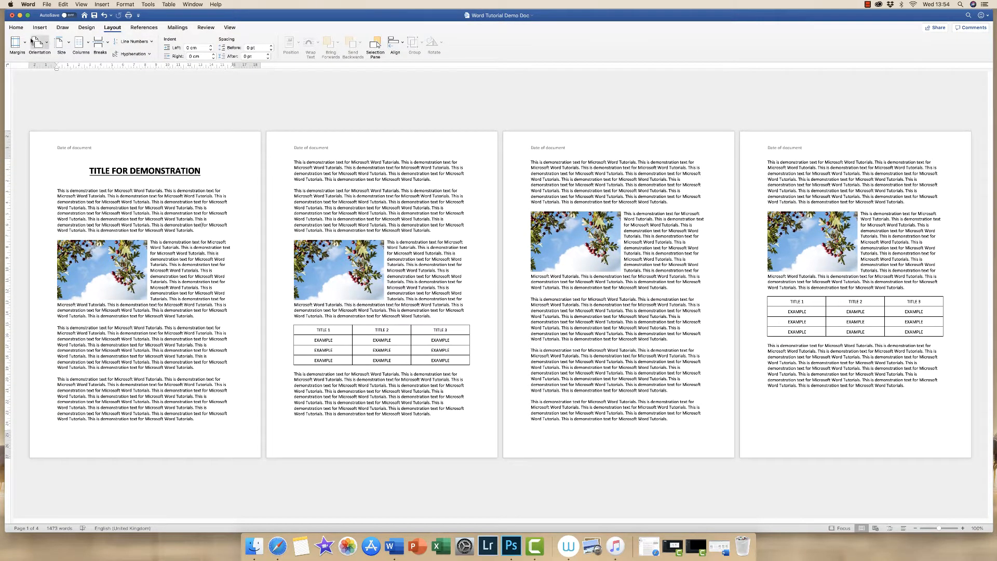
pyautogui.click(38, 42)
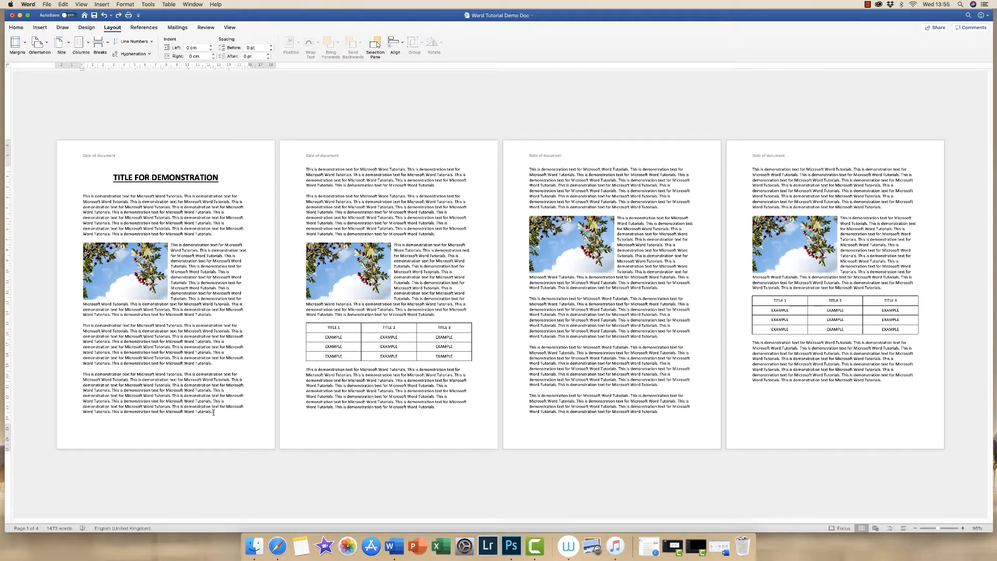
pyautogui.moveTo(288, 355)
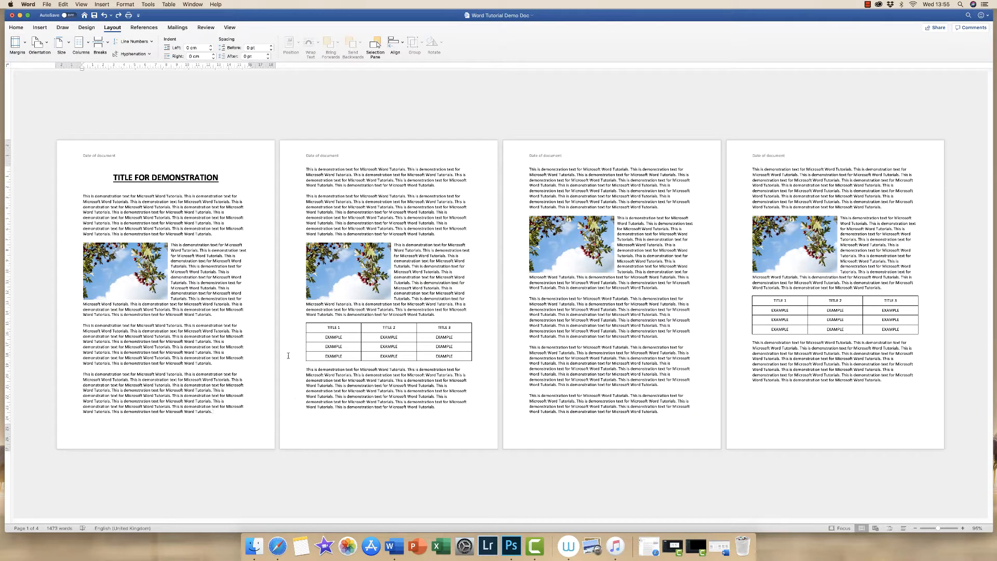
pyautogui.moveTo(279, 379)
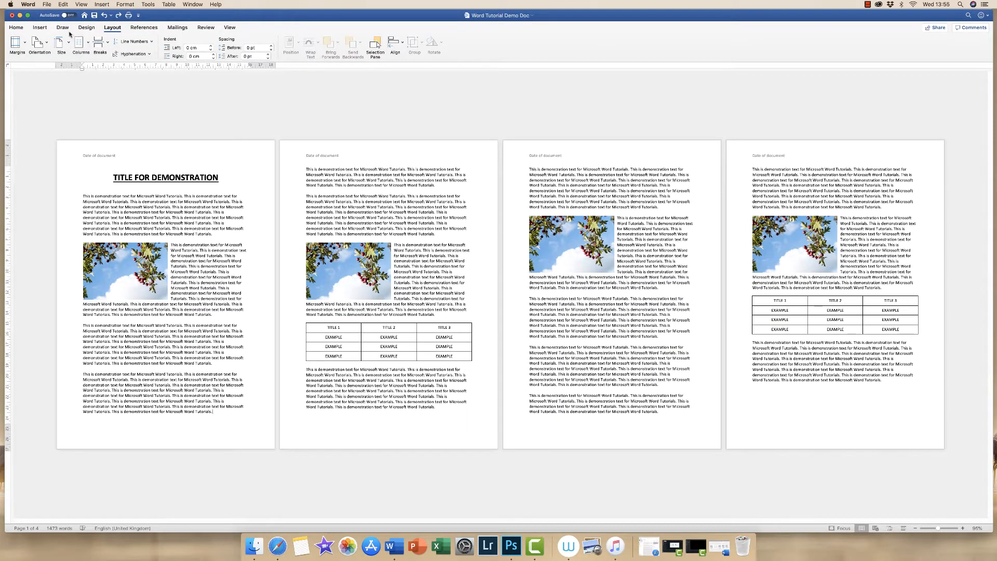
# Add a page break after page 1's text and show the paragraph marks
pyautogui.click(40, 27)
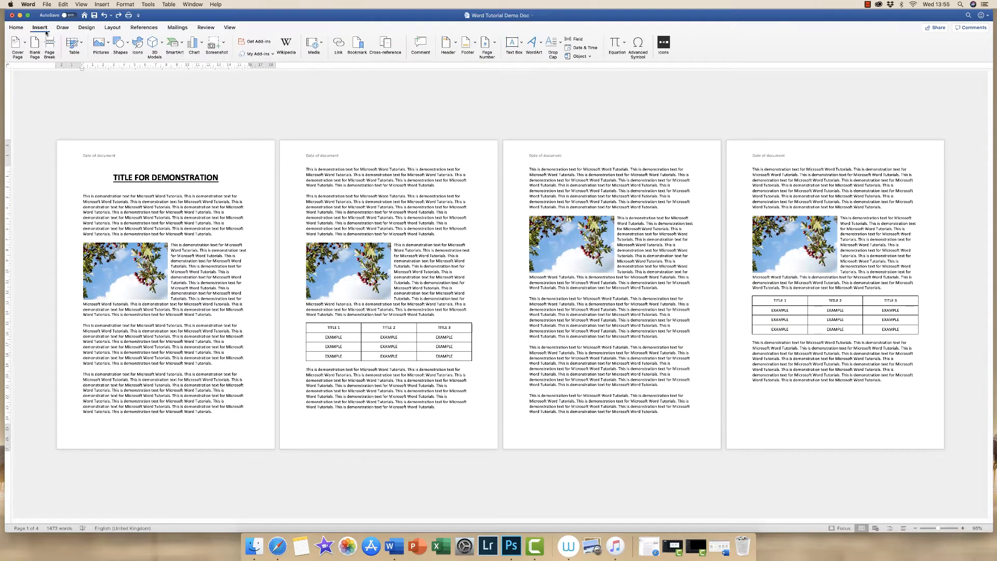
pyautogui.click(16, 27)
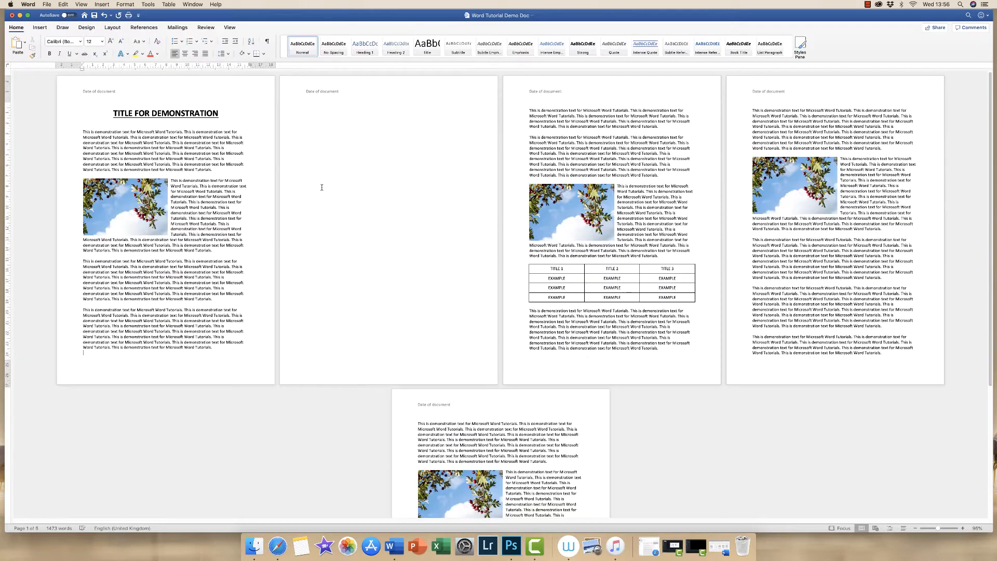
pyautogui.moveTo(395, 155)
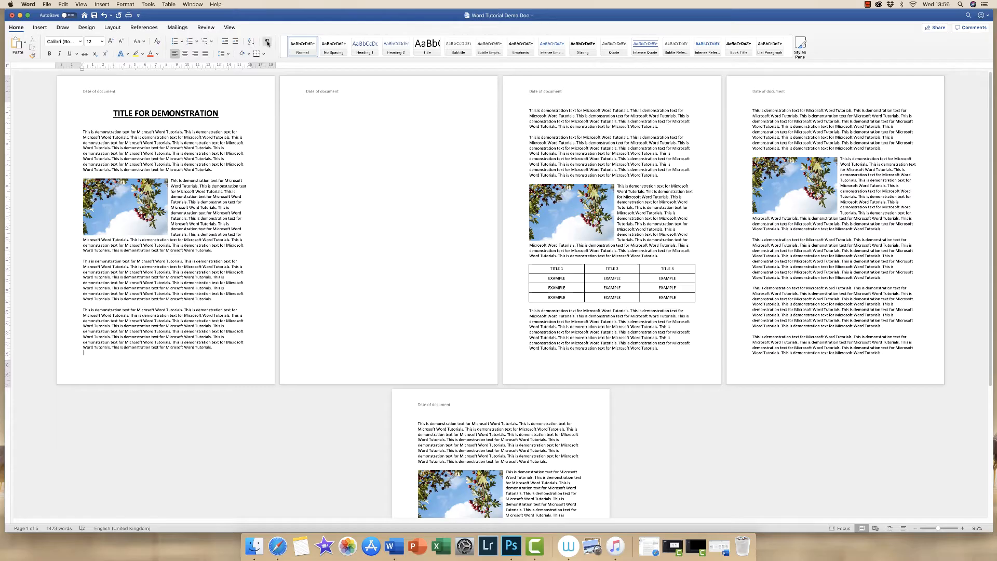
pyautogui.click(267, 40)
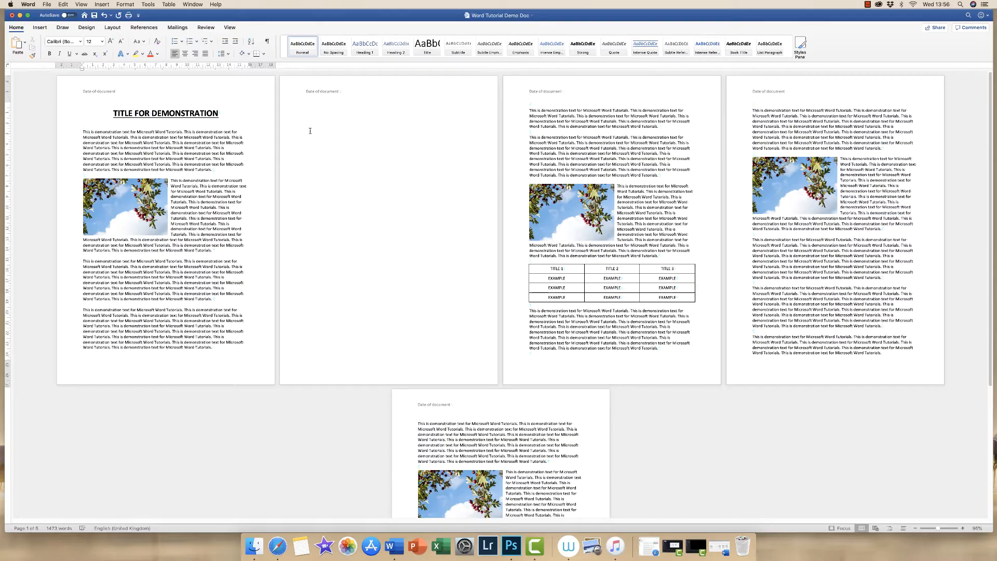
pyautogui.moveTo(95, 358)
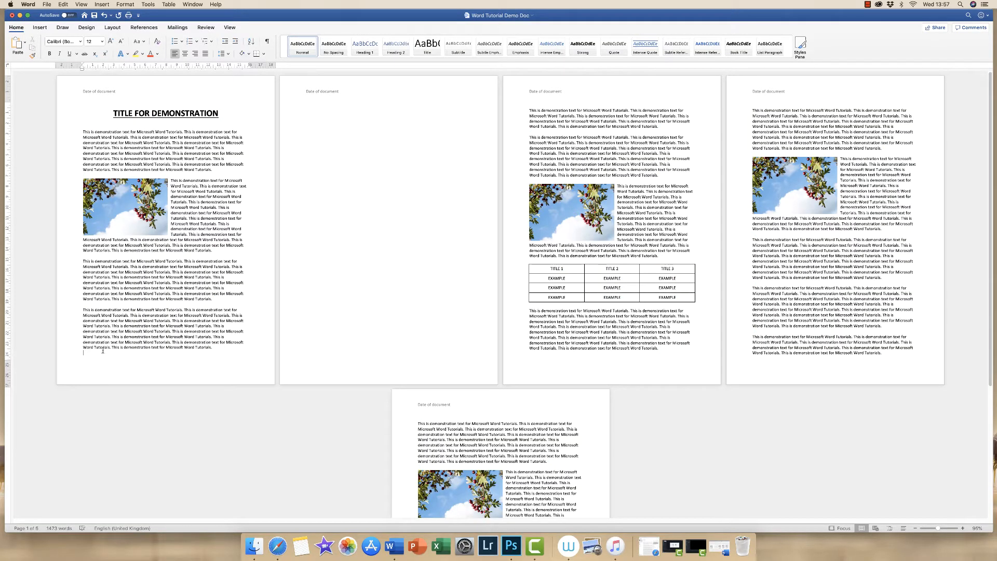
pyautogui.moveTo(370, 200)
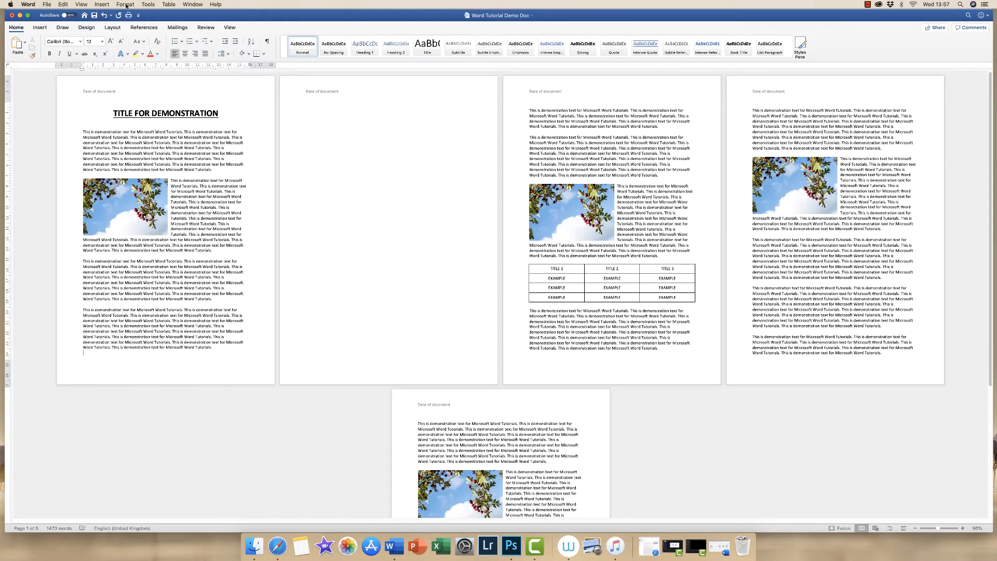
# Set landscape orientation in Format > Document, applied from the blank second page forward
pyautogui.click(216, 4)
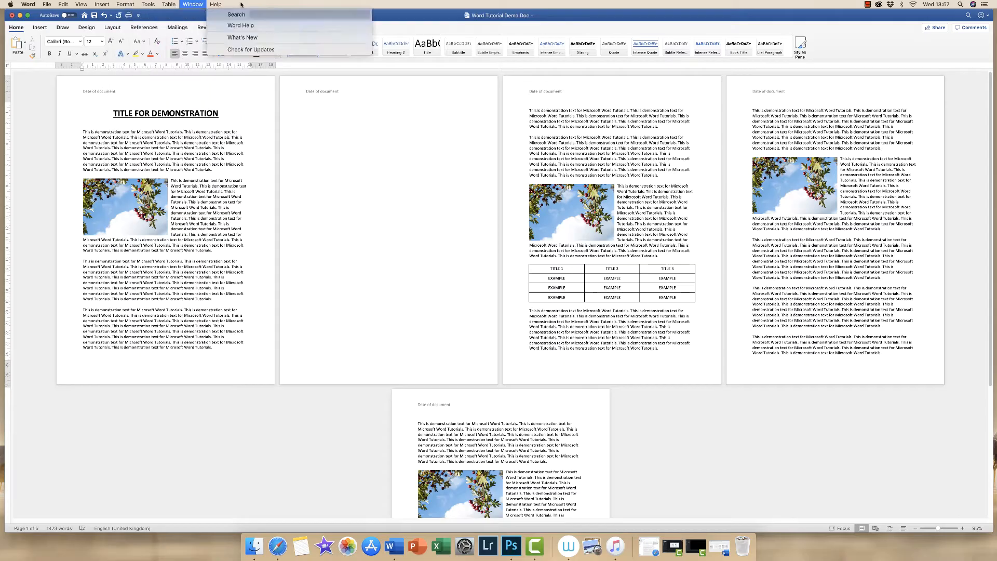
pyautogui.click(124, 4)
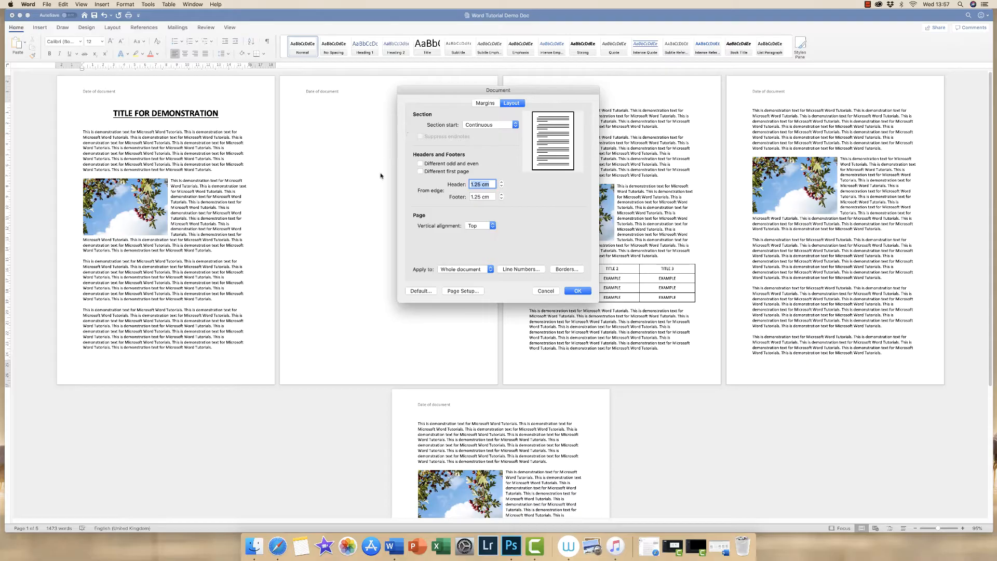
pyautogui.moveTo(451, 177)
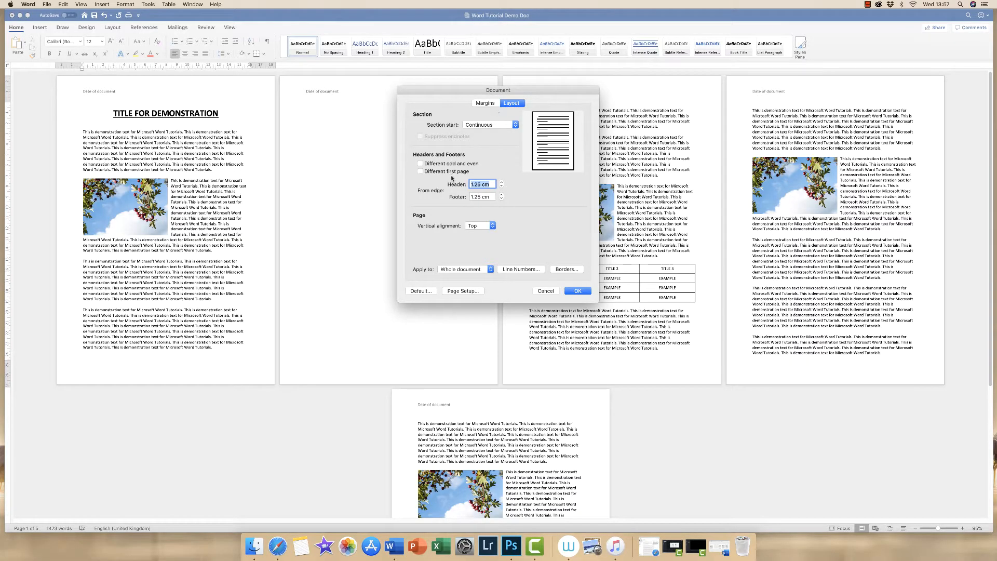
pyautogui.moveTo(474, 291)
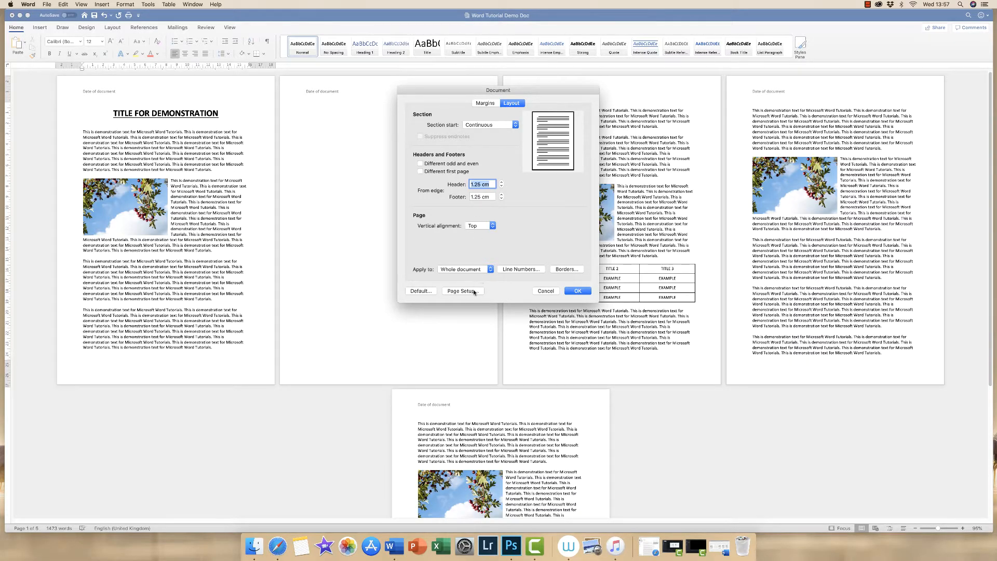
pyautogui.click(463, 290)
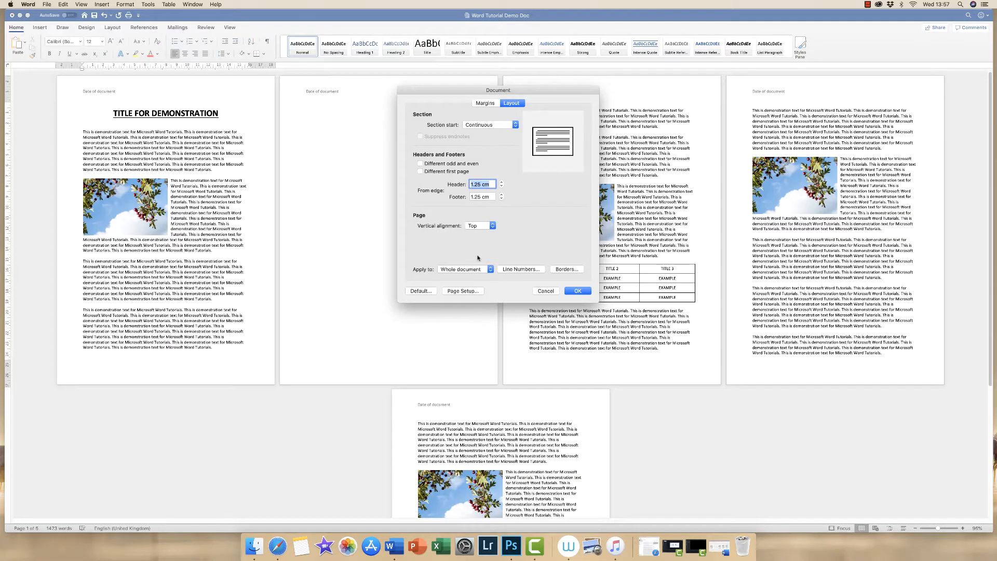
pyautogui.moveTo(477, 130)
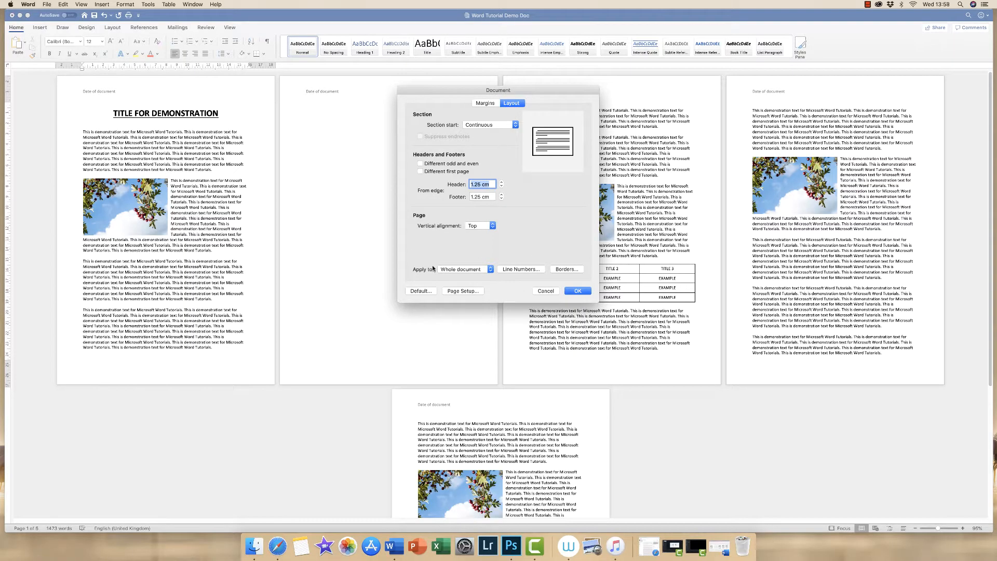
pyautogui.moveTo(429, 264)
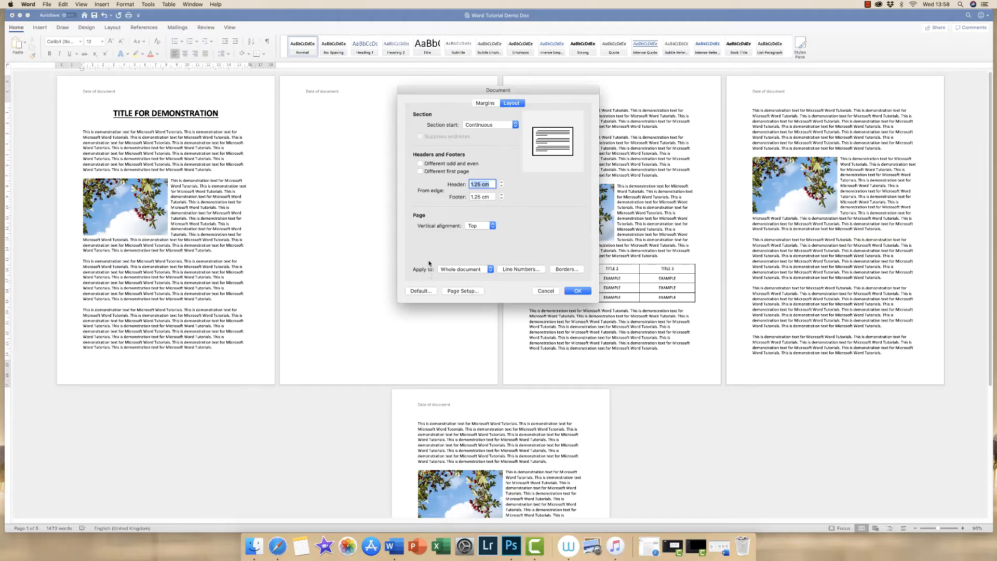
pyautogui.moveTo(447, 272)
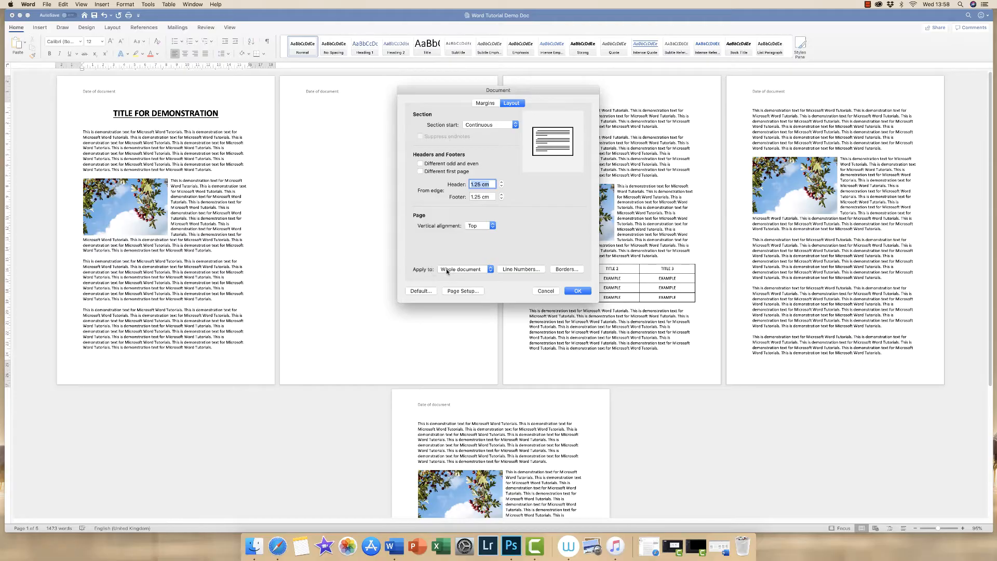
pyautogui.moveTo(491, 272)
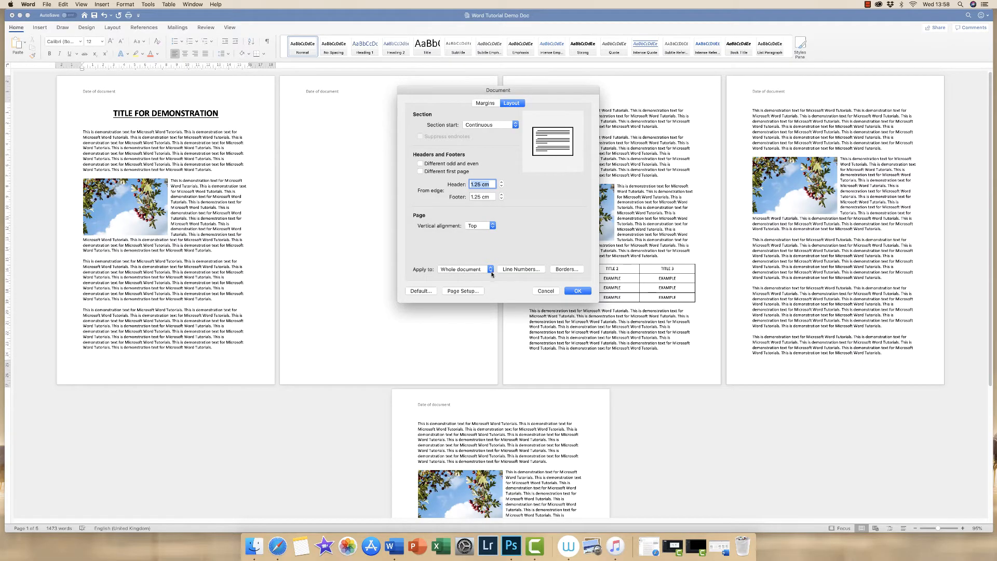
pyautogui.click(464, 268)
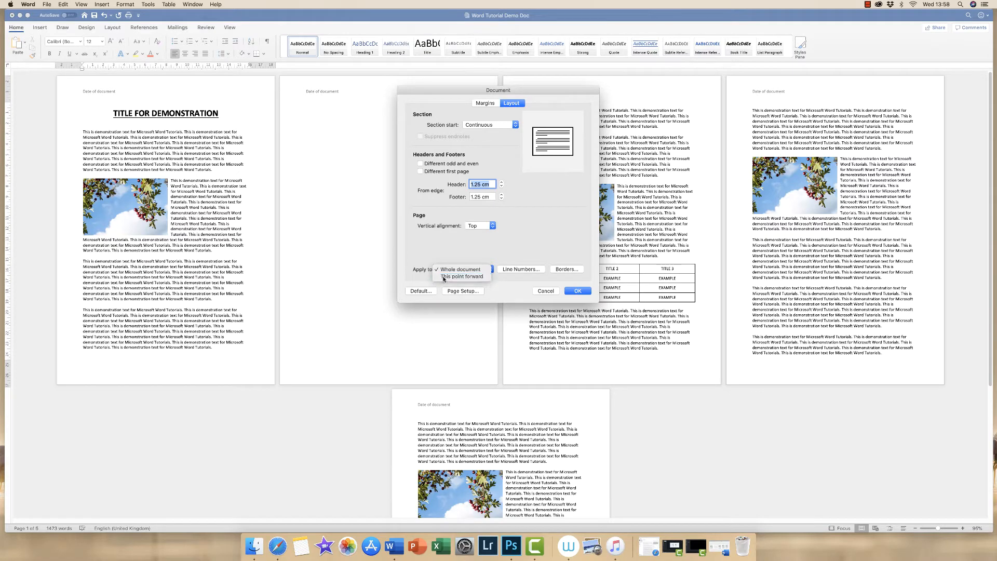
pyautogui.click(461, 276)
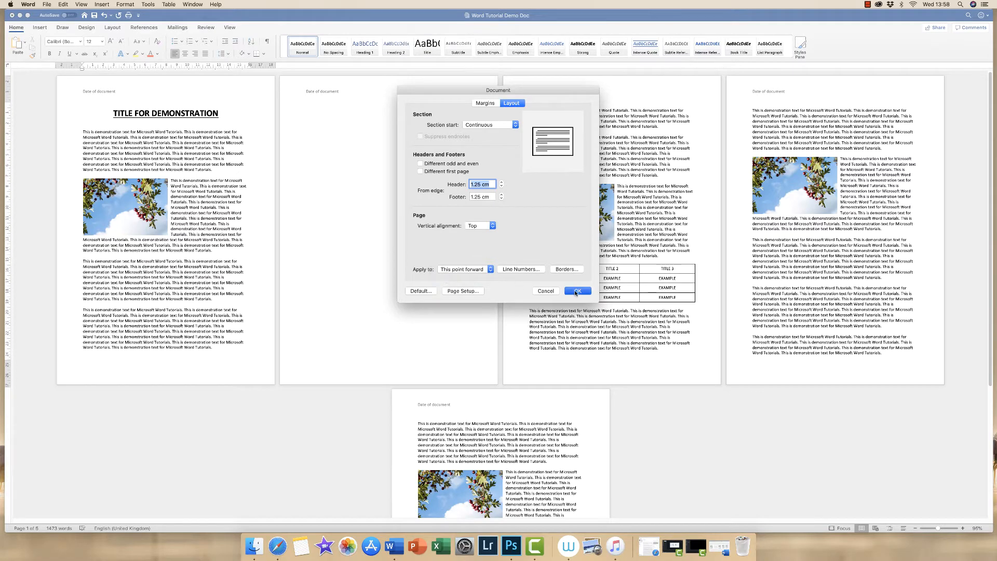
pyautogui.click(576, 291)
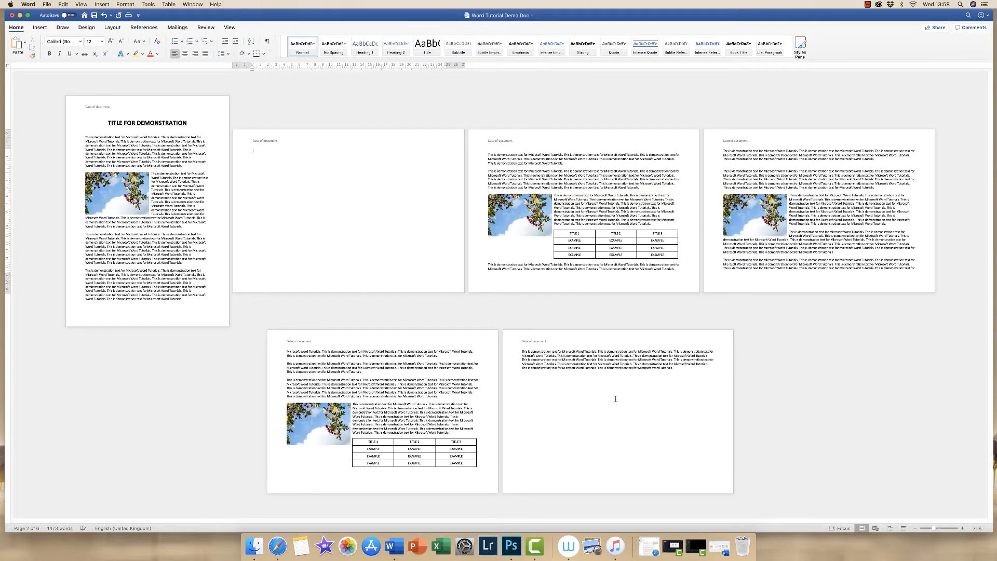
pyautogui.moveTo(539, 305)
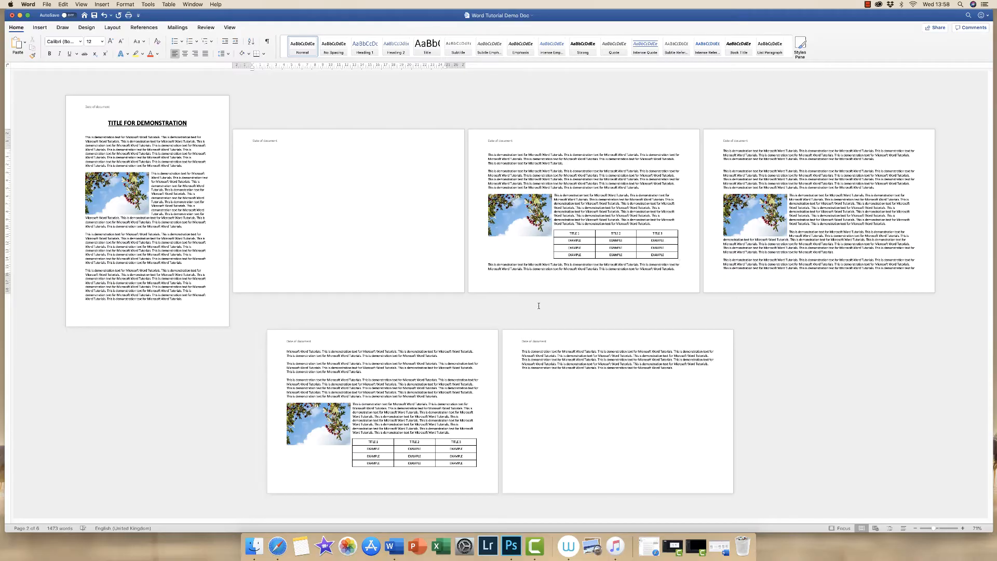
pyautogui.moveTo(533, 328)
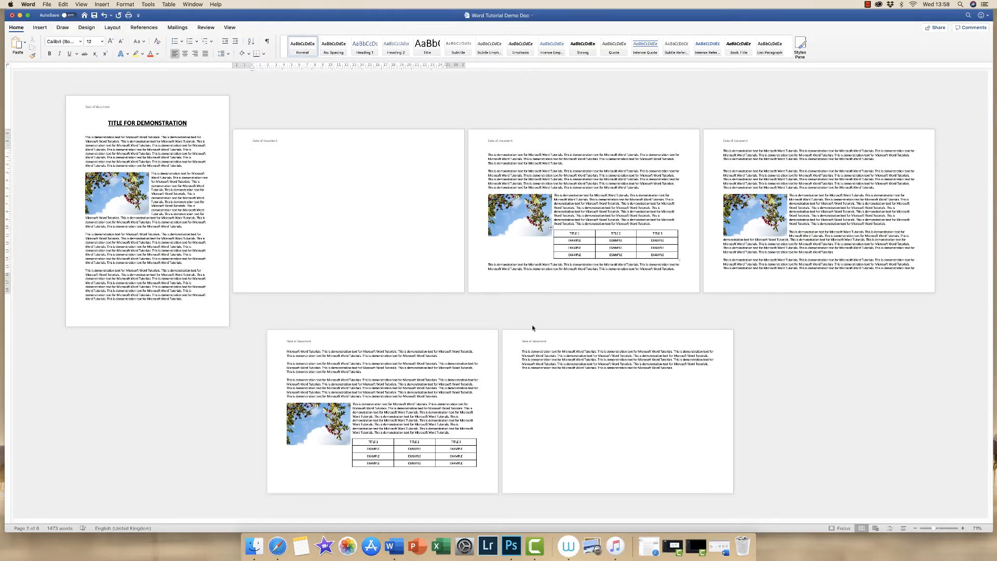
pyautogui.moveTo(199, 66)
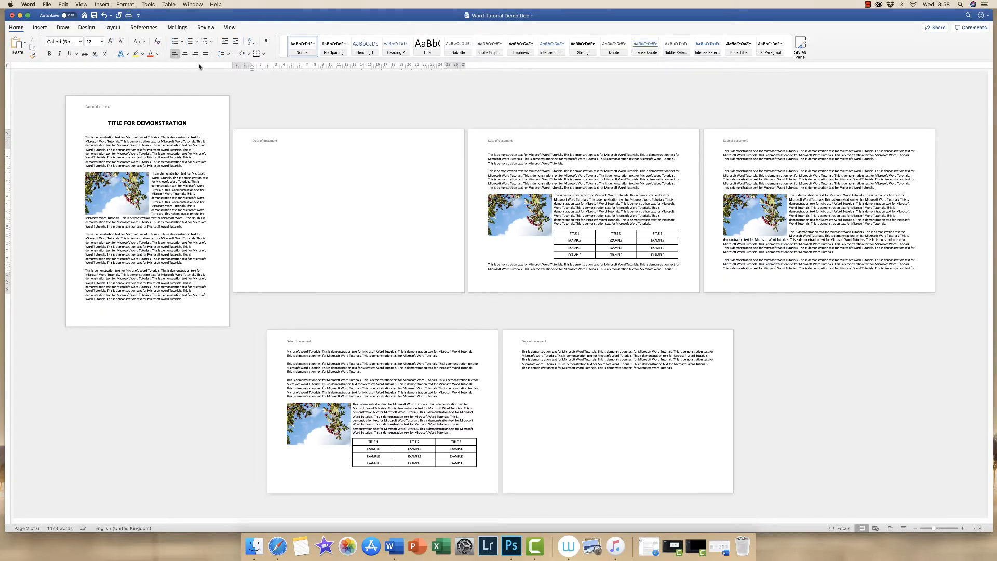
pyautogui.click(267, 41)
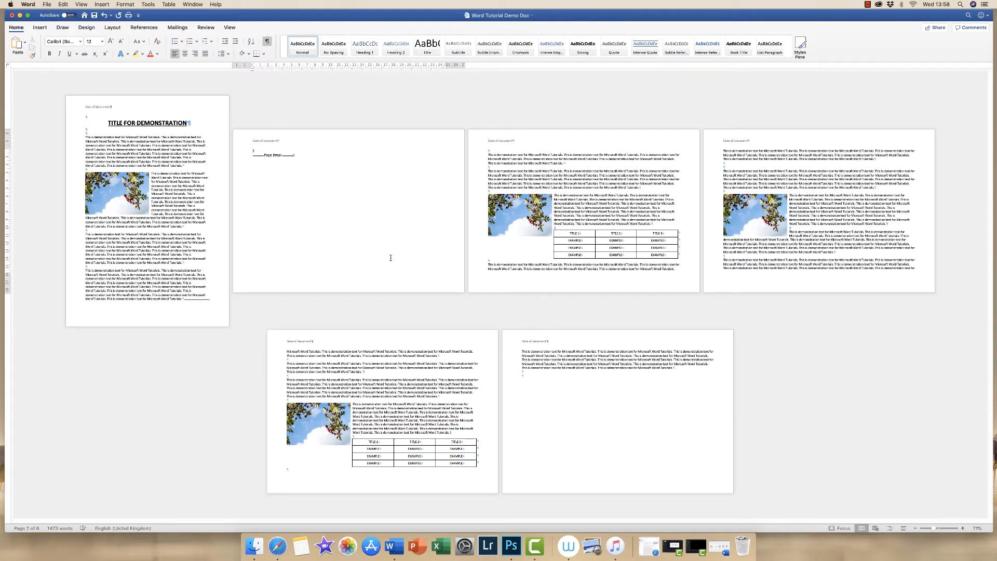
pyautogui.moveTo(455, 285)
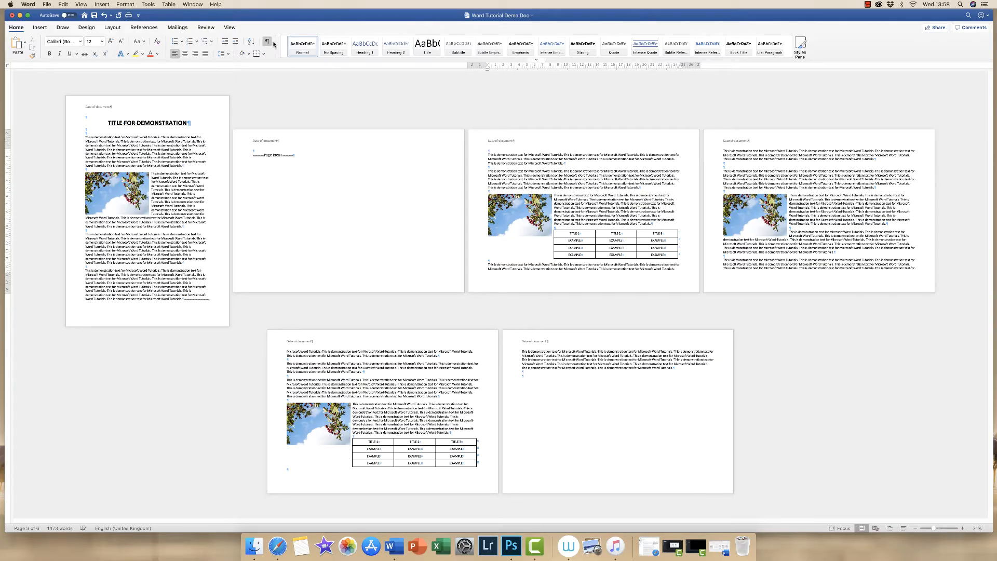
pyautogui.click(267, 41)
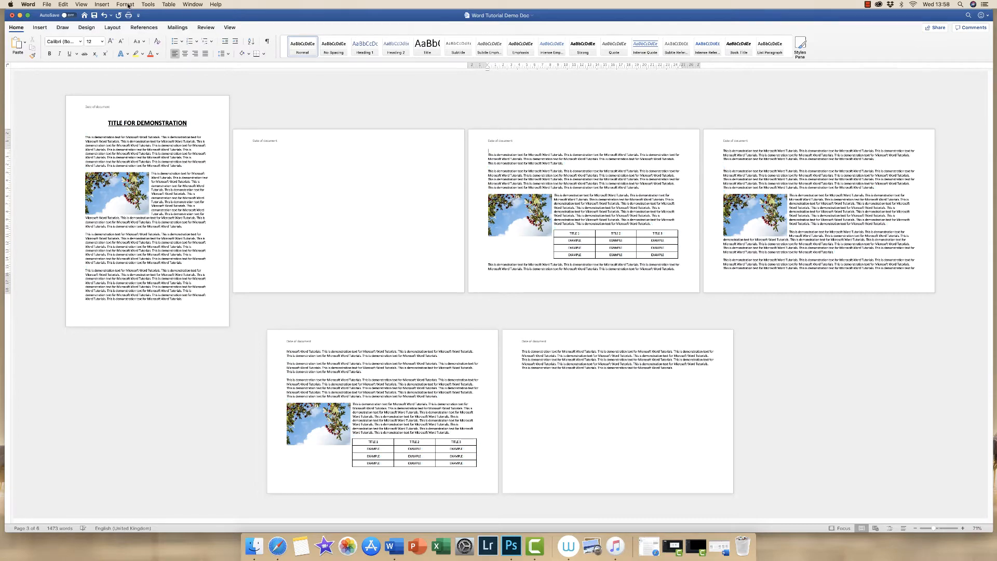
# Choose Landscape in Page Setup from Format > Document
pyautogui.click(124, 4)
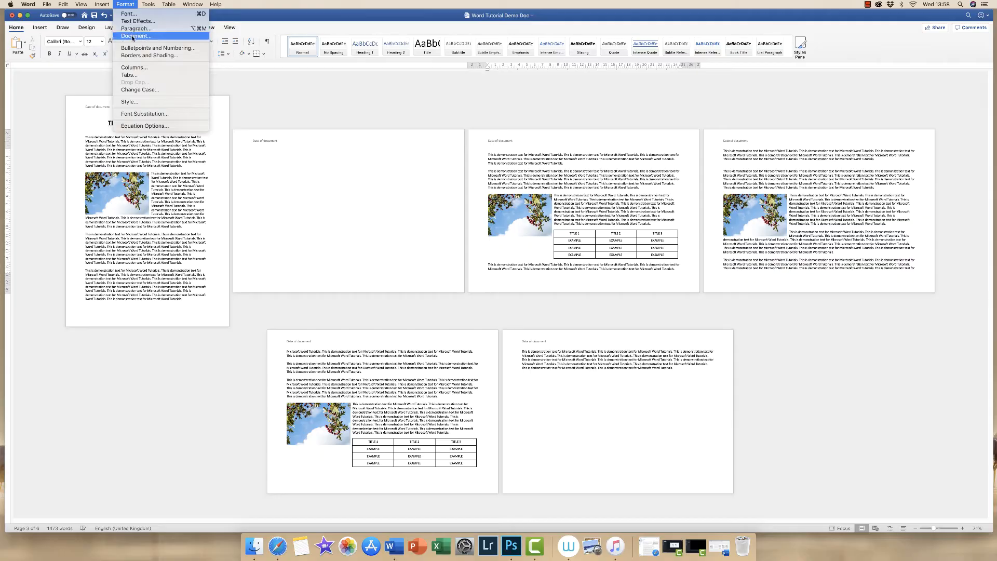
pyautogui.click(316, 147)
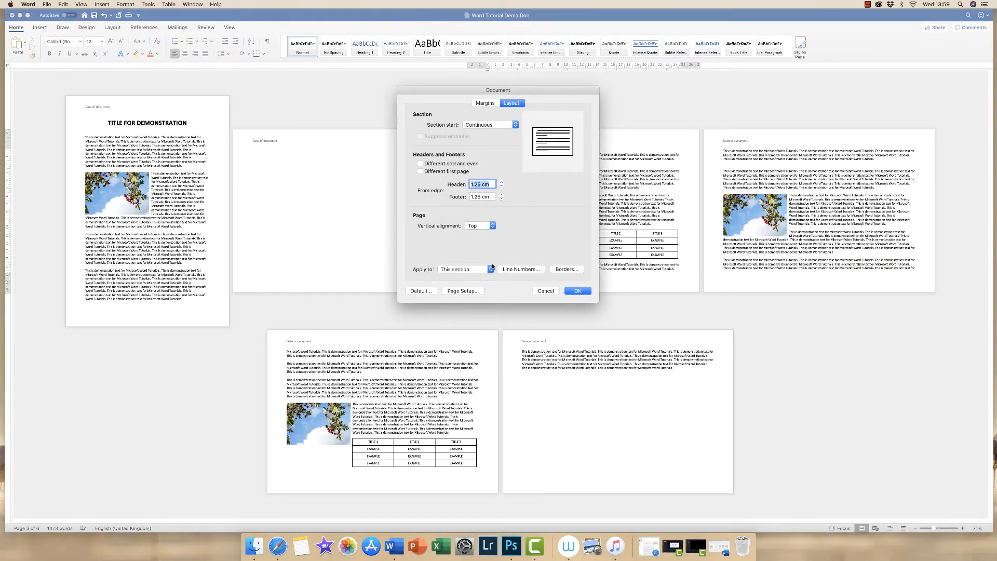
pyautogui.click(463, 291)
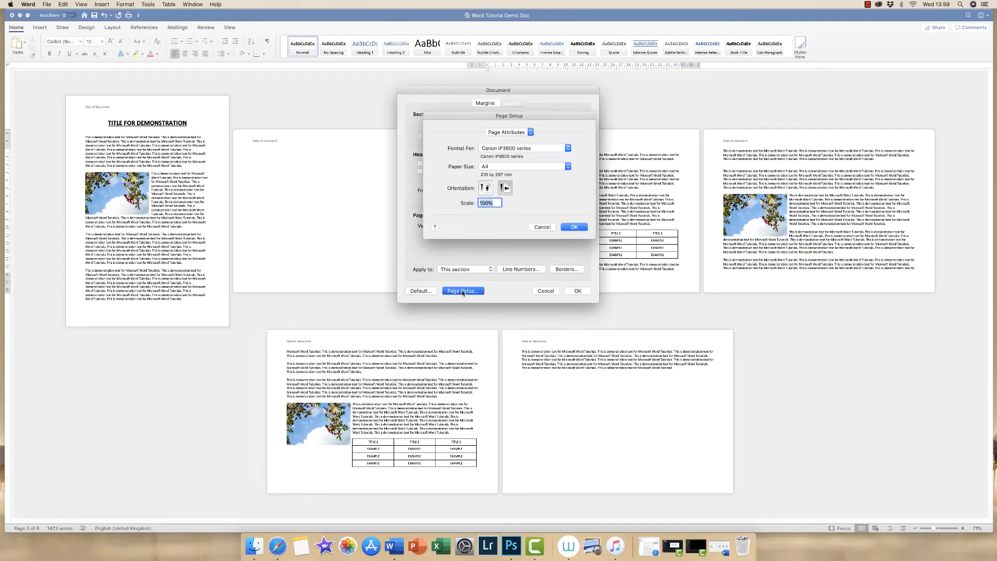
pyautogui.click(503, 187)
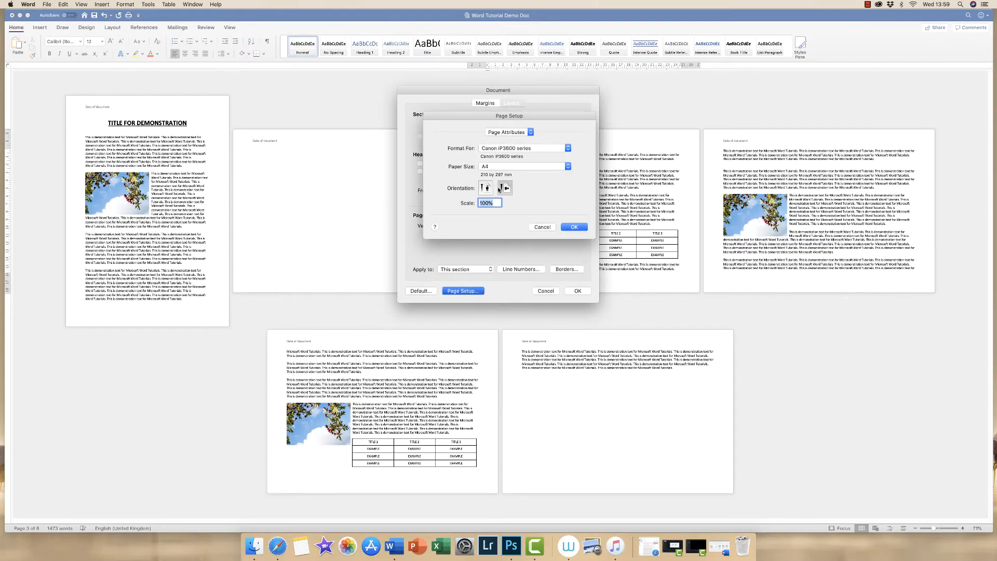
pyautogui.click(485, 188)
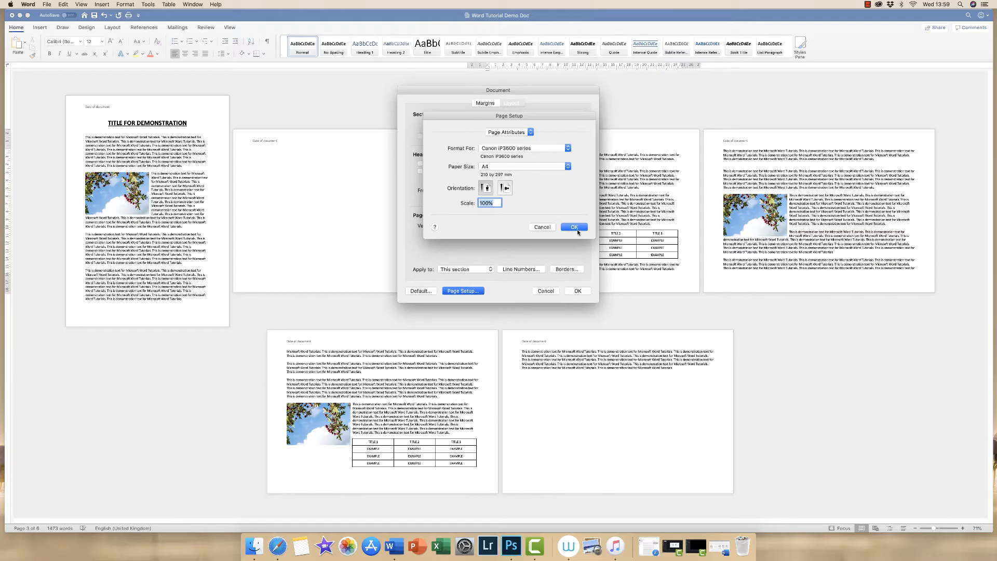
pyautogui.click(510, 103)
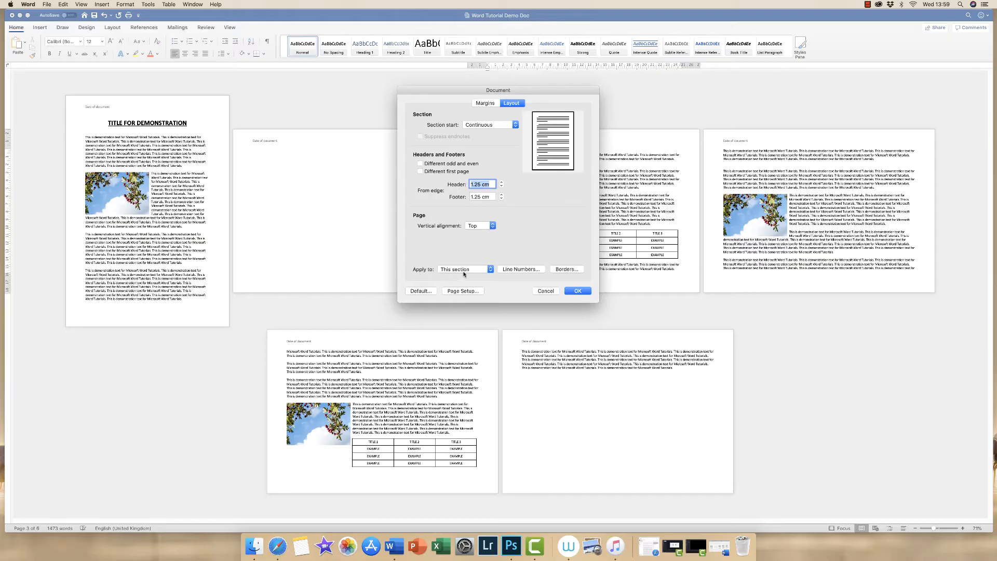
# Apply the layout from this point forward so only page two stays landscape
pyautogui.click(464, 268)
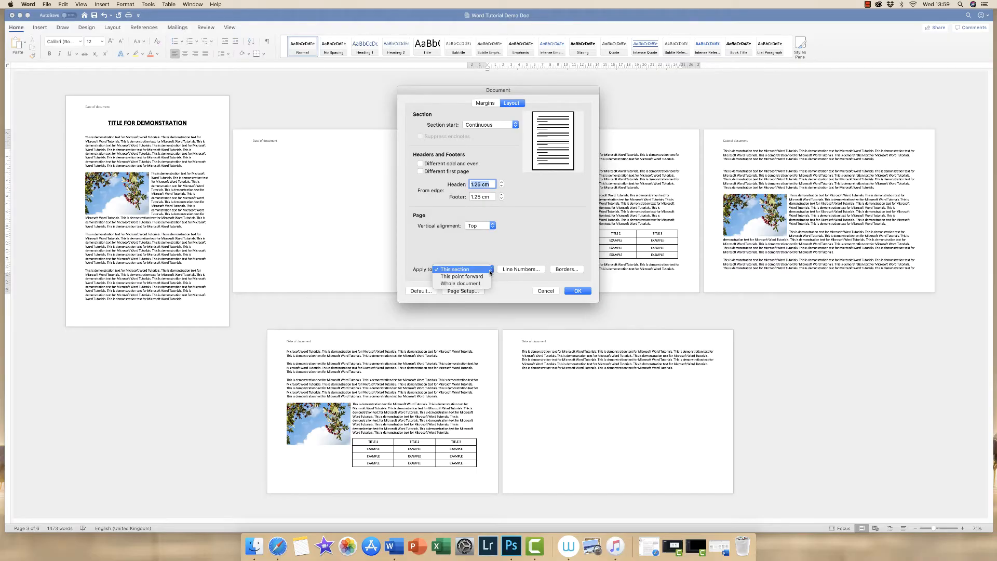
pyautogui.moveTo(461, 275)
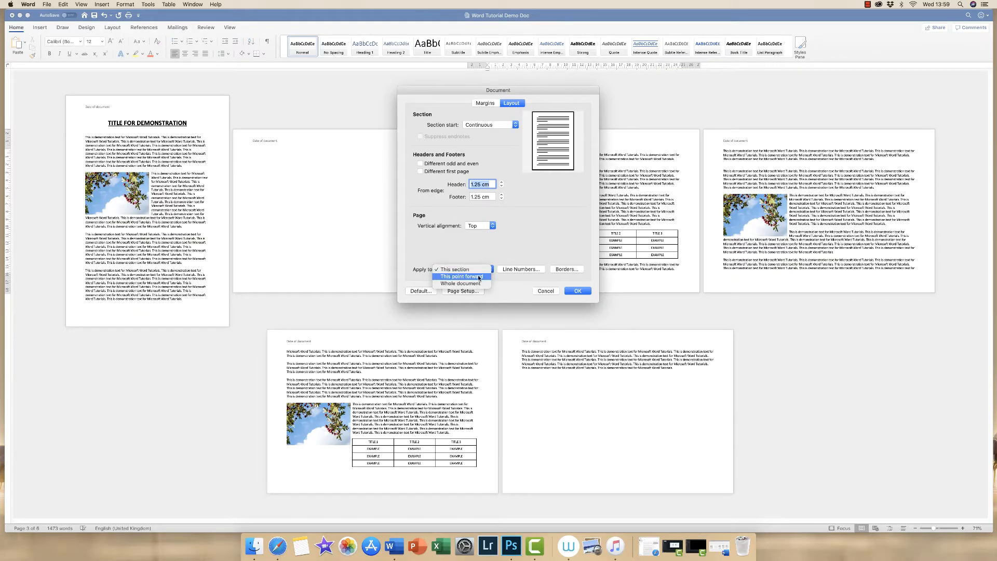
pyautogui.click(461, 276)
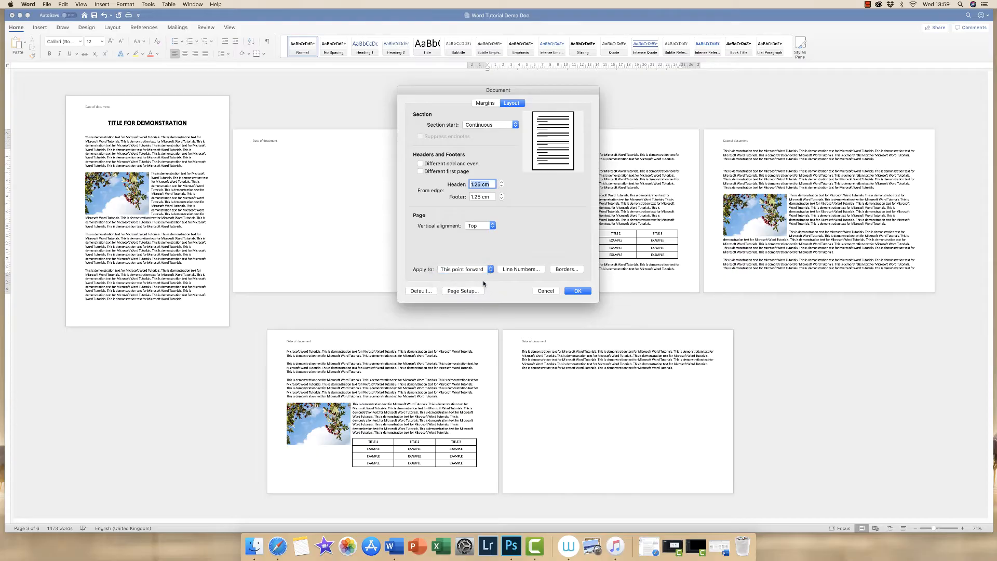
pyautogui.click(577, 291)
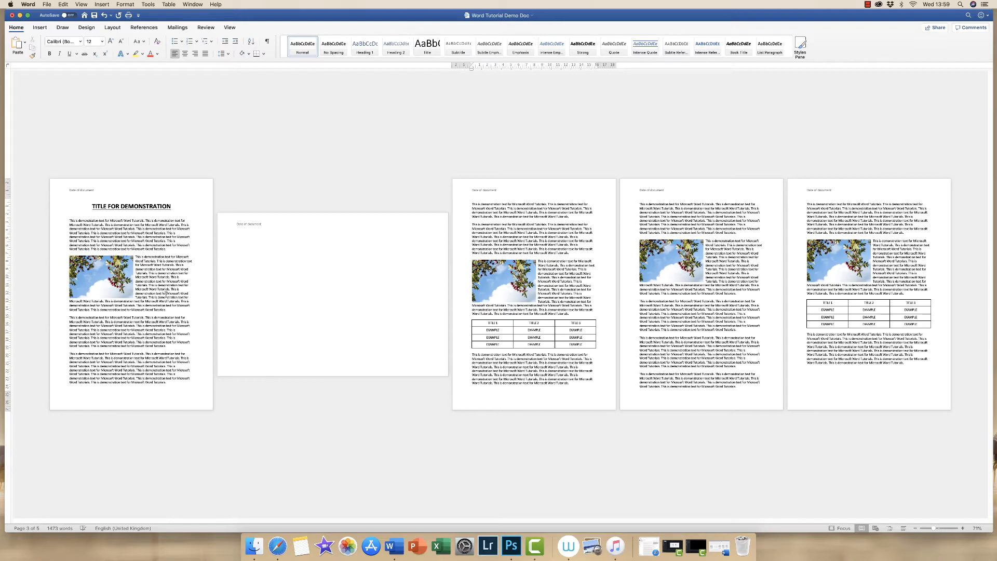
pyautogui.moveTo(335, 304)
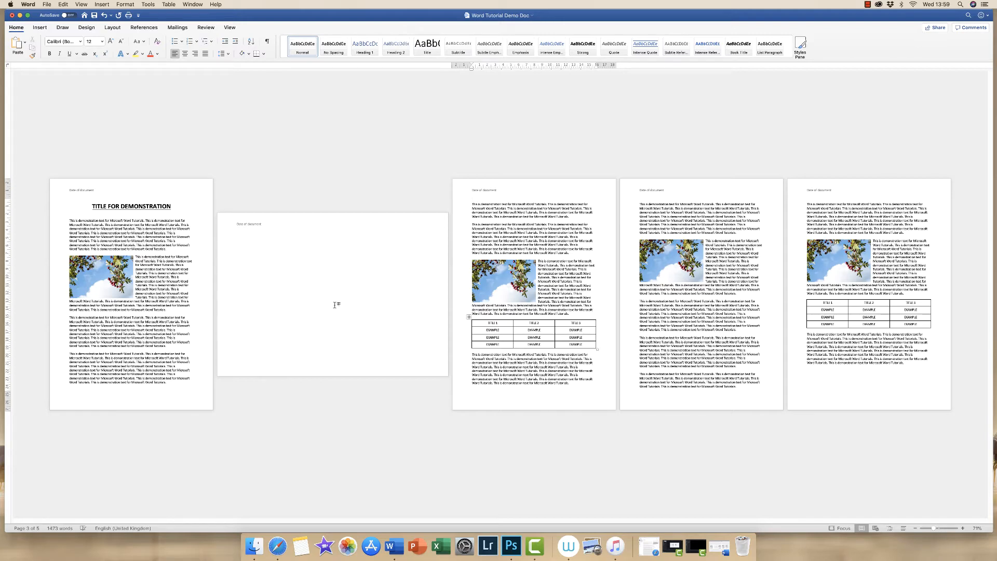
pyautogui.moveTo(914, 511)
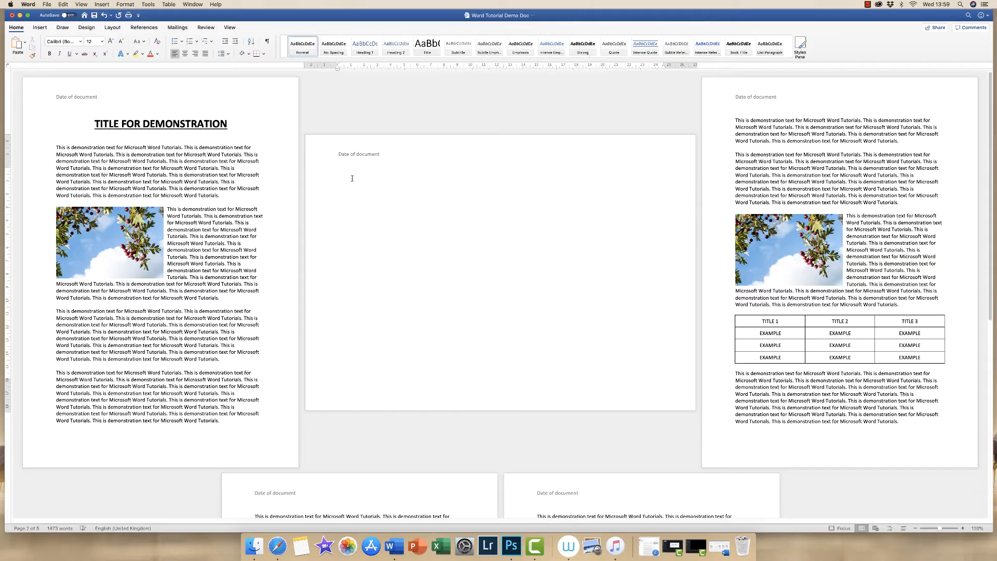
pyautogui.moveTo(119, 94)
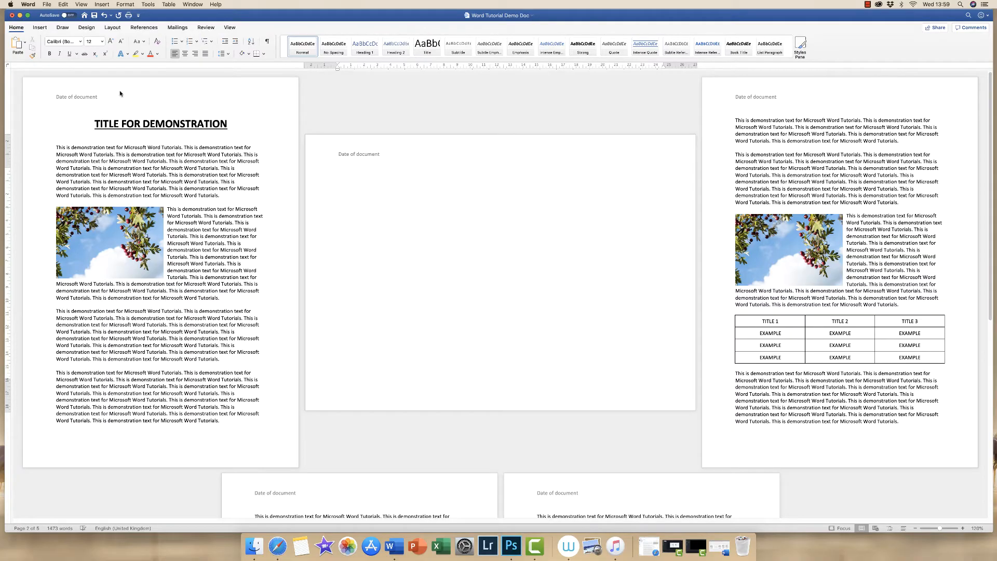
# Show the Insert ribbon with the blank landscape page ready for content
pyautogui.click(40, 27)
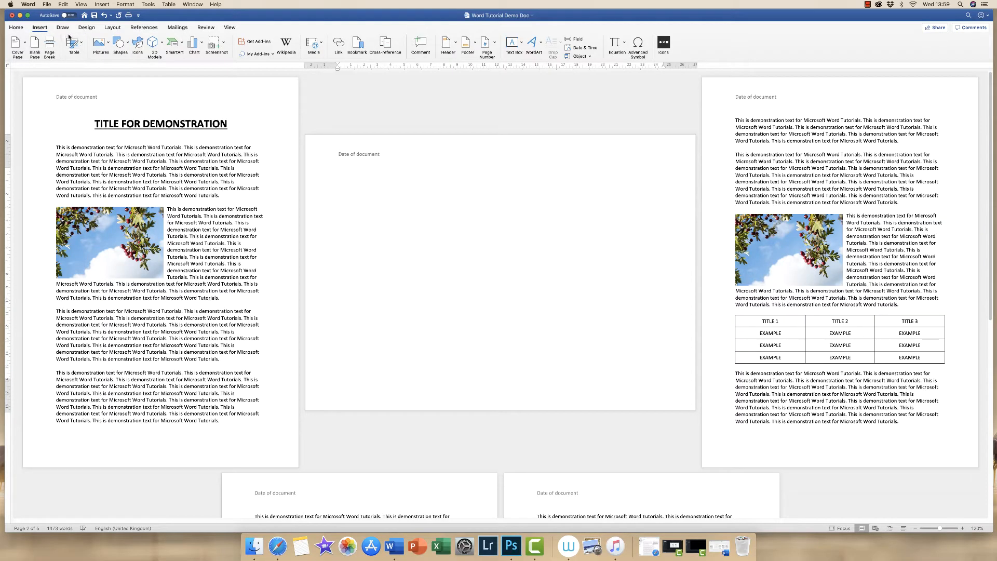
pyautogui.moveTo(73, 44)
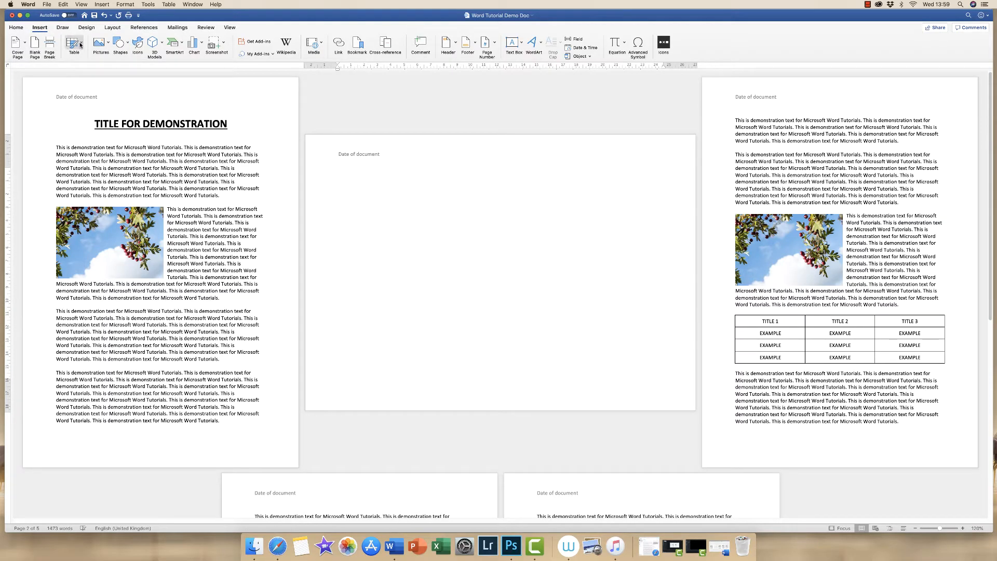
# Insert an empty four-column table at the top of the landscape page
pyautogui.click(73, 43)
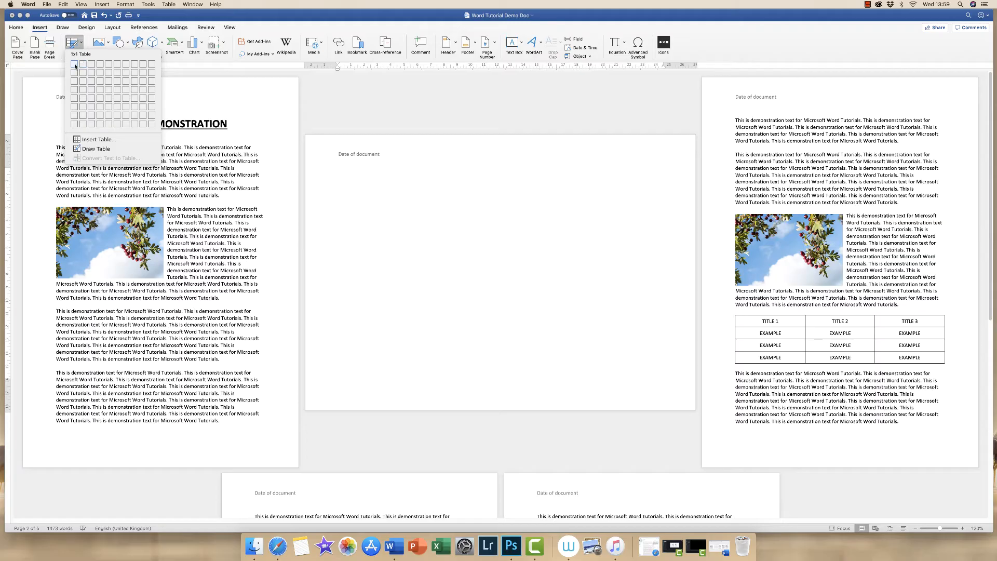
pyautogui.moveTo(95, 63)
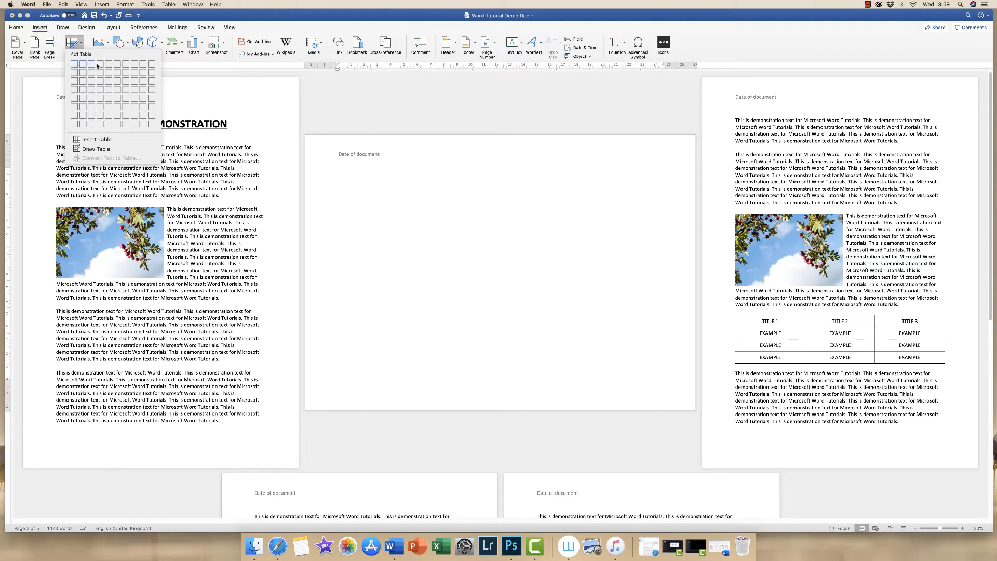
pyautogui.moveTo(99, 90)
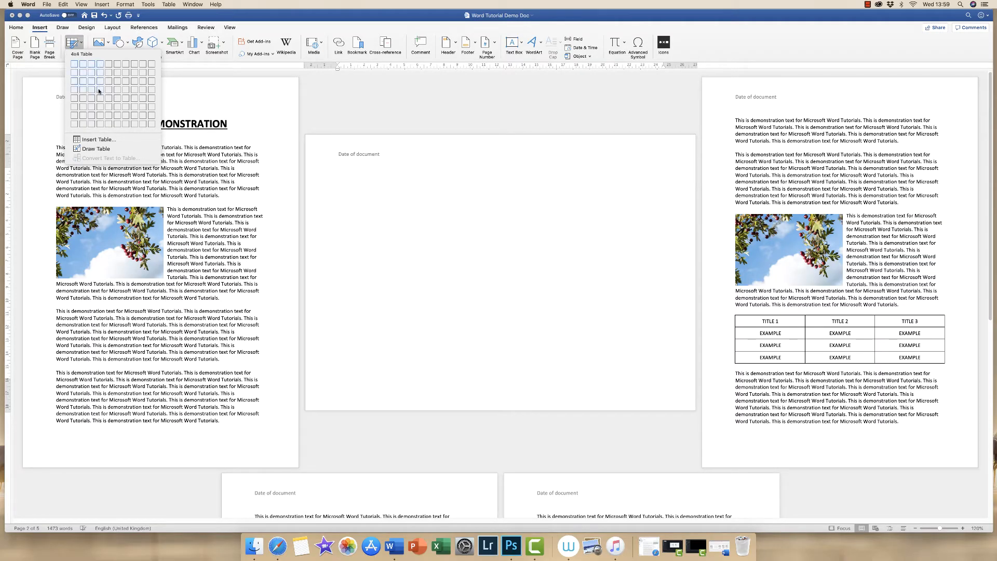
pyautogui.click(113, 81)
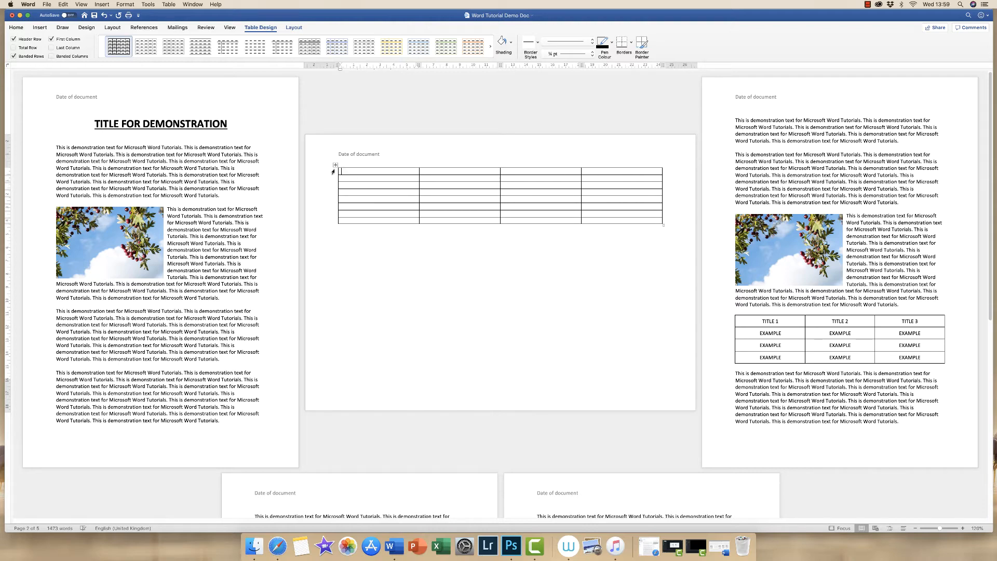
# Raise every row of the selected table to 1.3 cm height in Table Layout
pyautogui.click(335, 165)
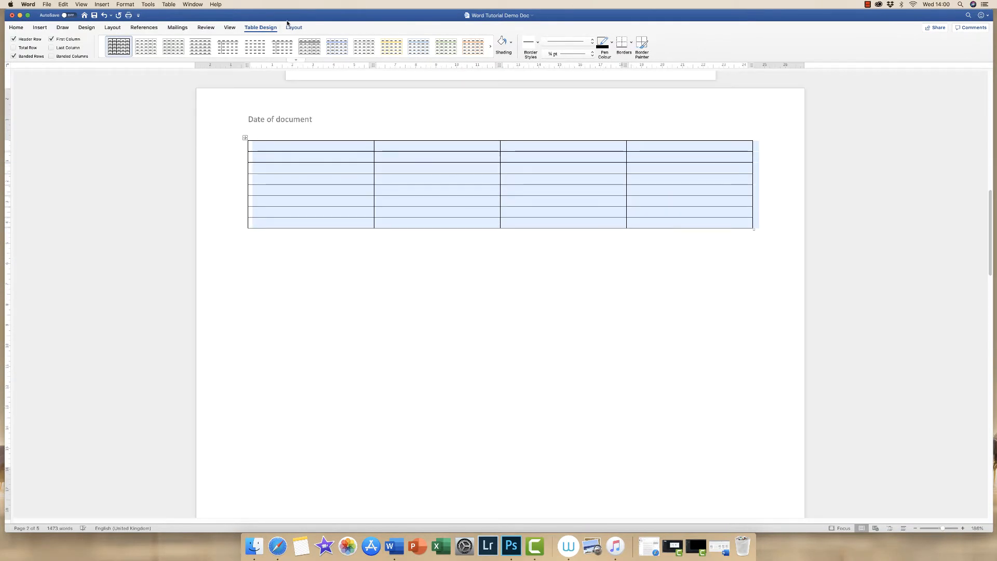
pyautogui.click(293, 27)
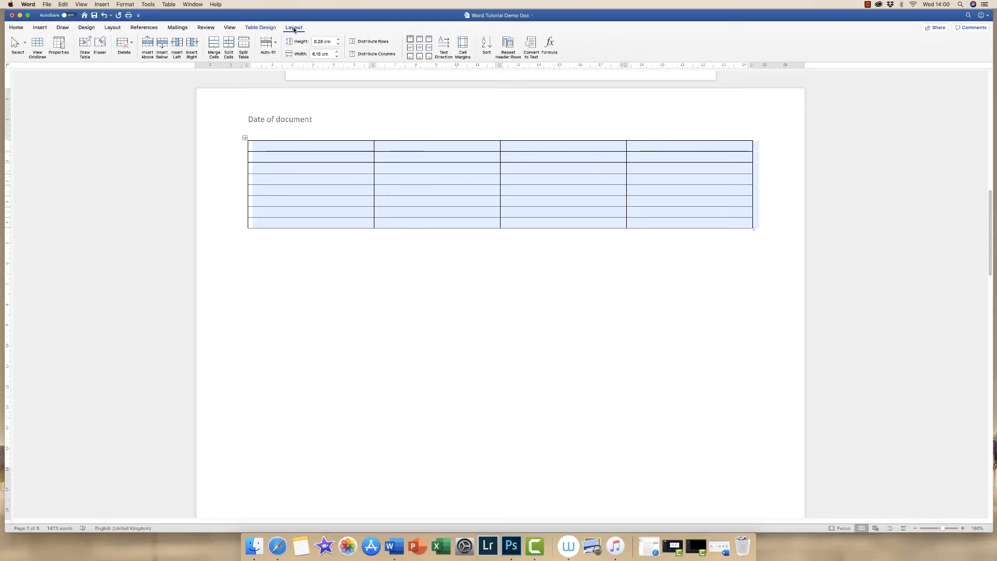
pyautogui.moveTo(657, 249)
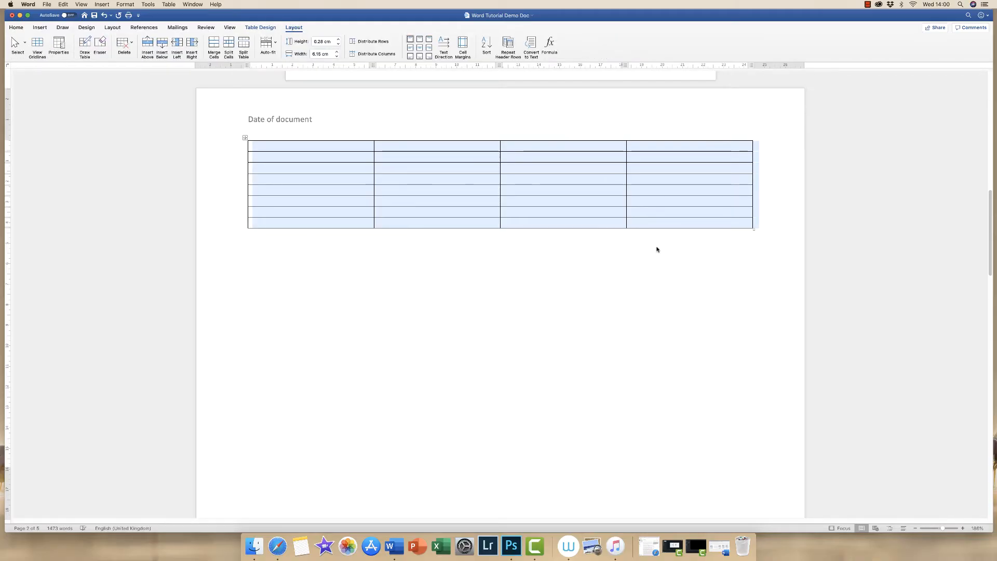
pyautogui.moveTo(358, 227)
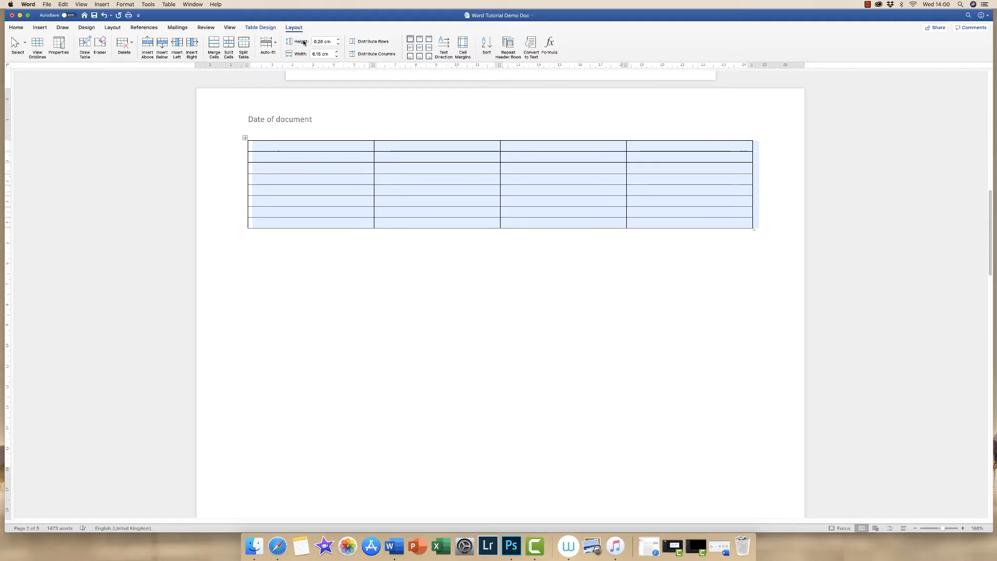
pyautogui.moveTo(342, 46)
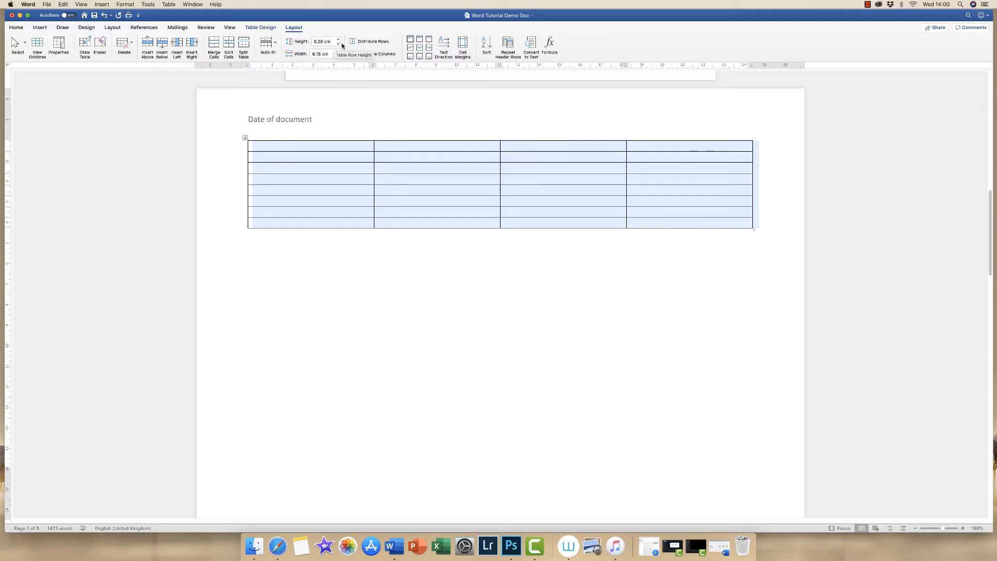
pyautogui.moveTo(339, 46)
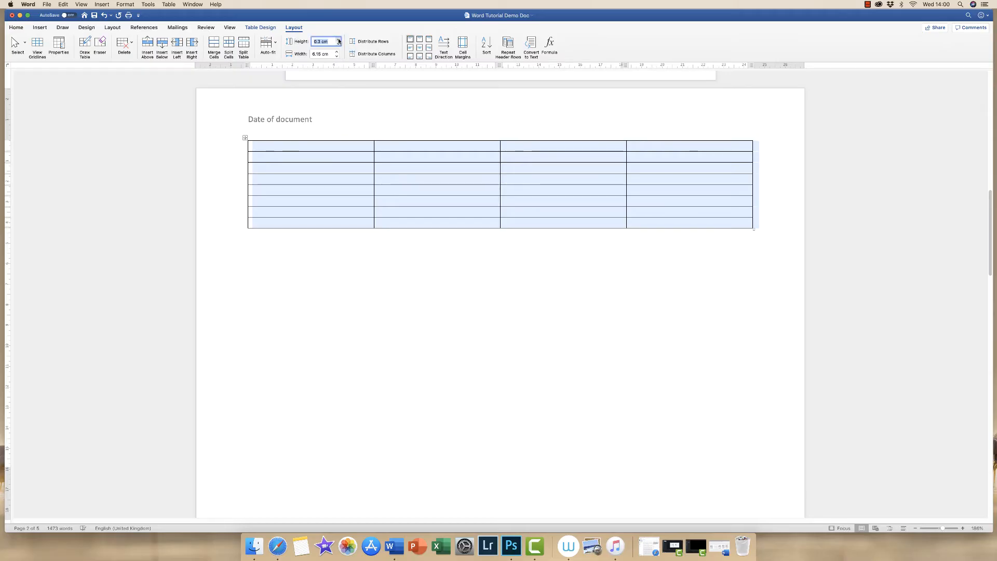
pyautogui.click(336, 39)
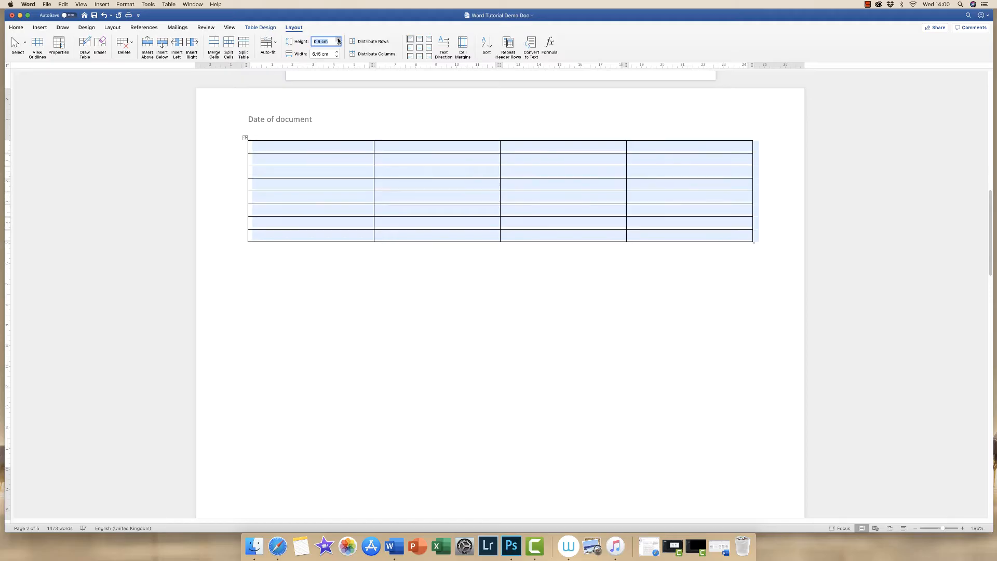
pyautogui.click(337, 40)
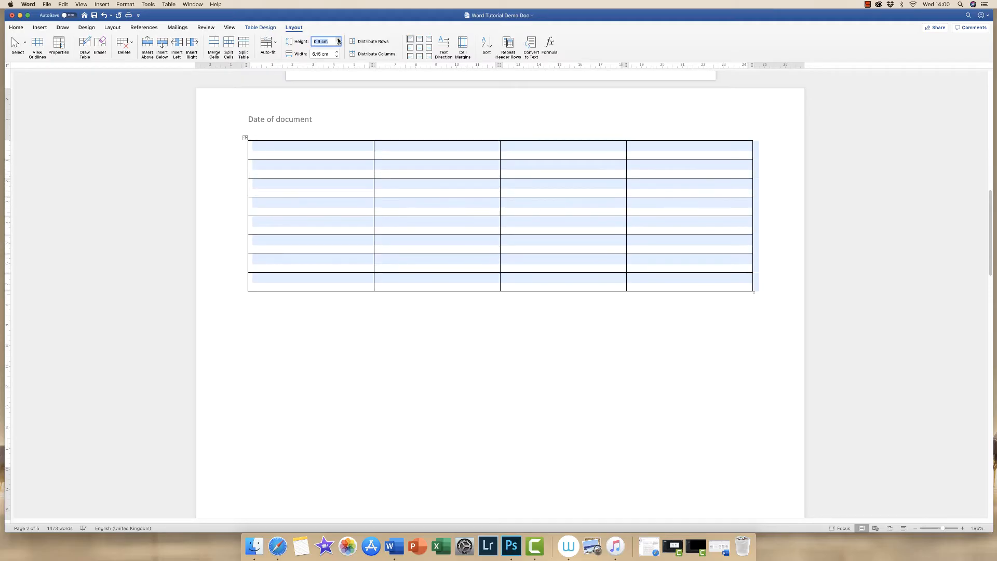
pyautogui.click(338, 39)
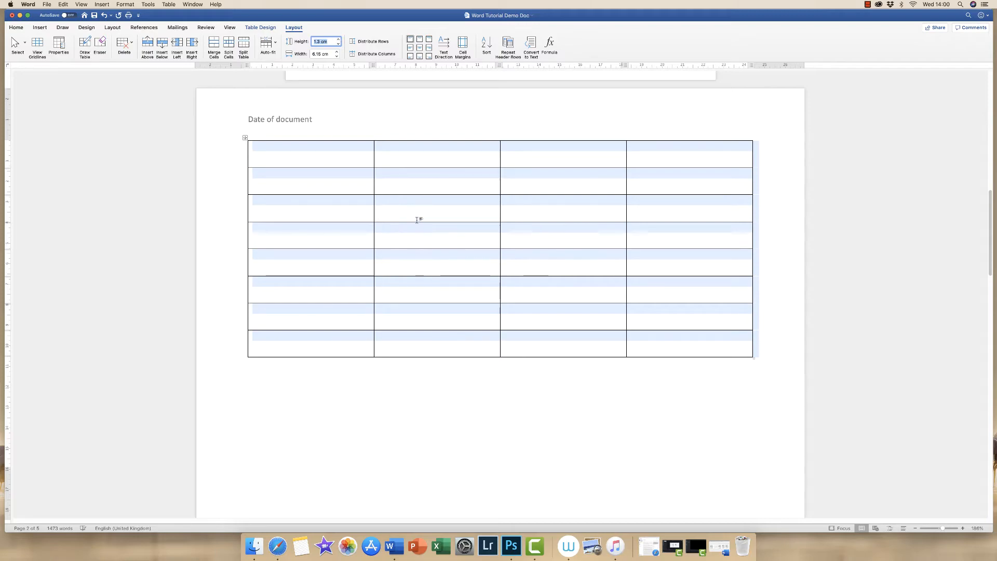
pyautogui.click(310, 153)
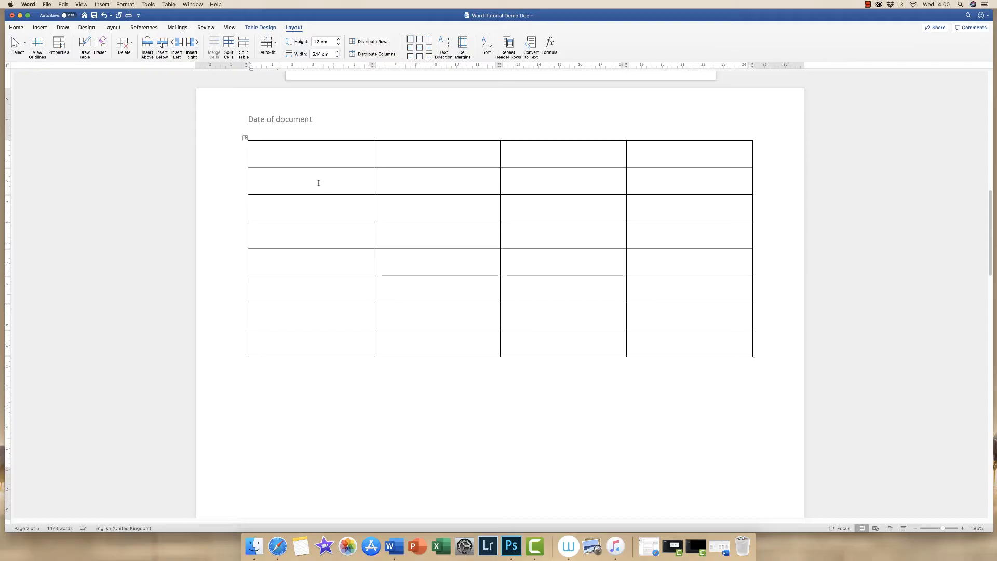
# Enter CONTENT in the first cell and set the table's cells to centre text
pyautogui.write('CONTENT')
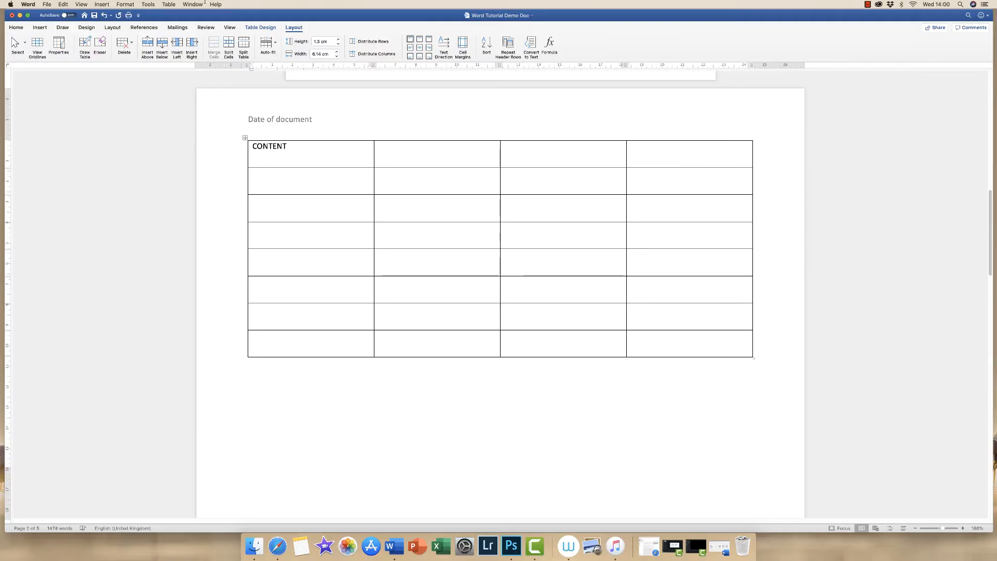
pyautogui.click(288, 145)
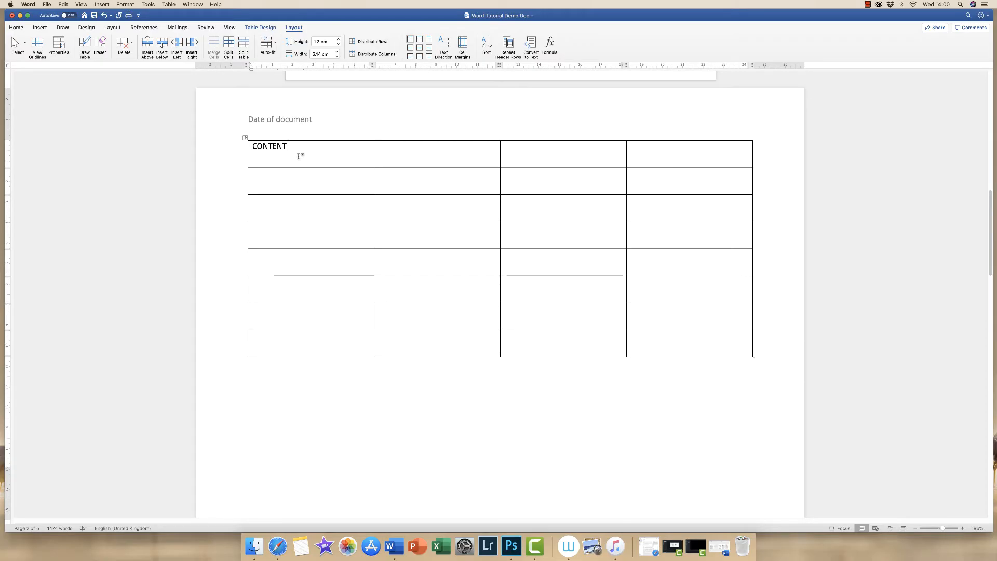
pyautogui.press('backspace')
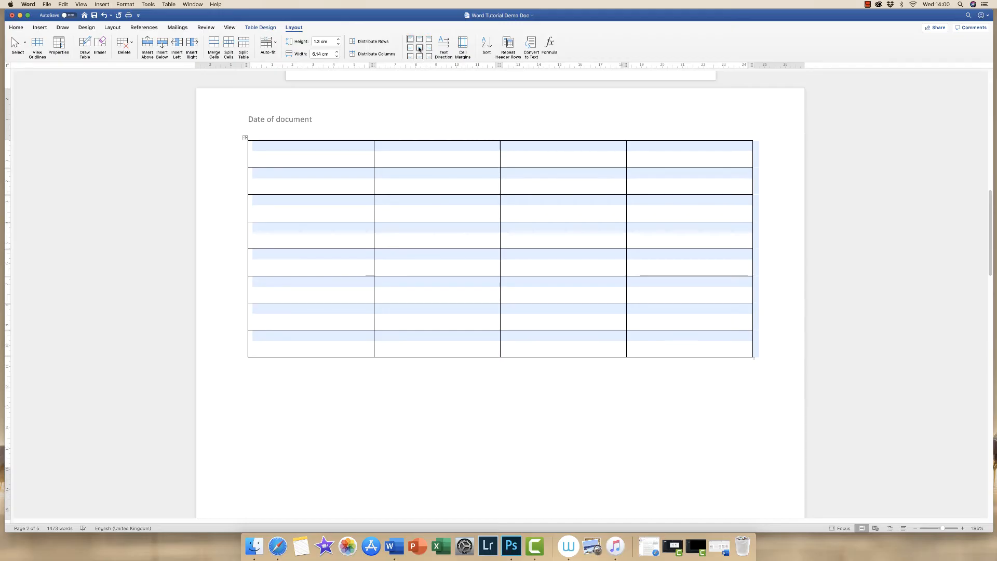
pyautogui.moveTo(419, 48)
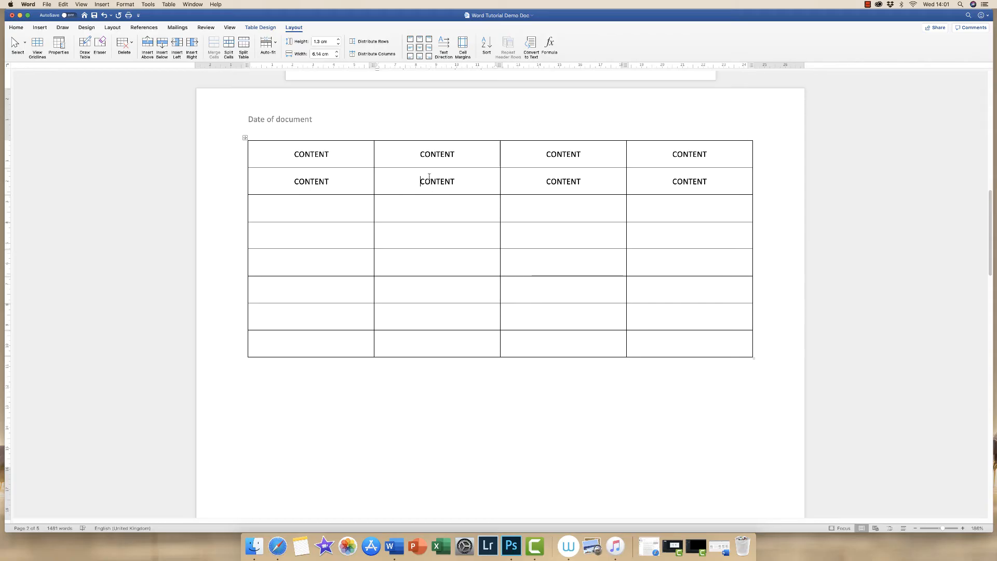
# Paste CONTENT into the remaining cells of the four-column, eight-row table
pyautogui.click(312, 208)
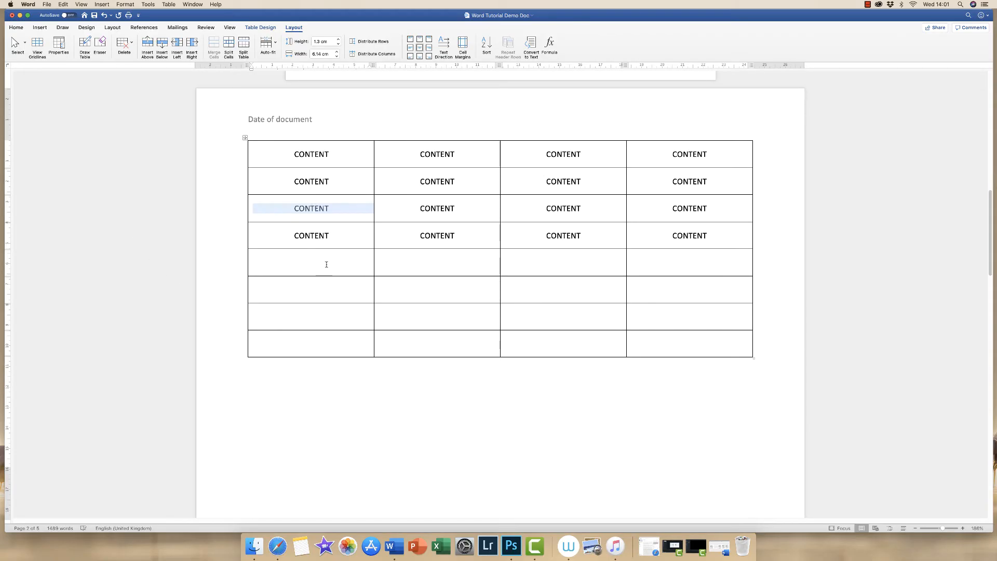
pyautogui.click(146, 46)
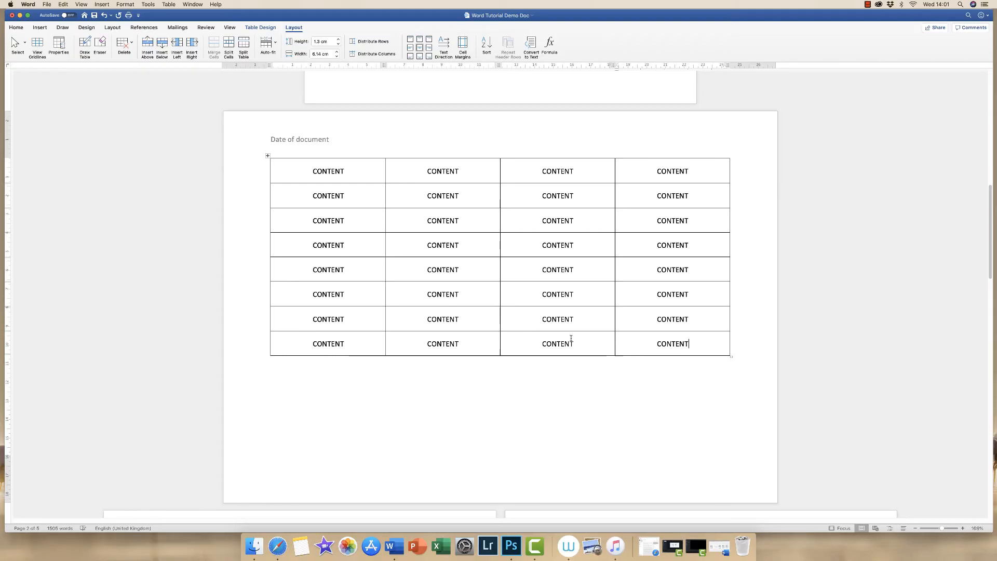
pyautogui.moveTo(713, 479)
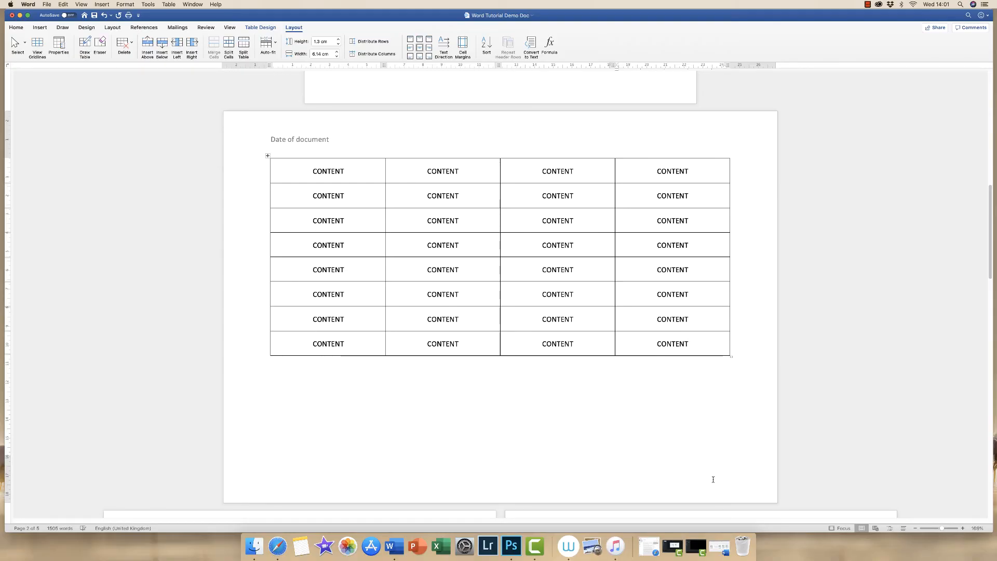
pyautogui.moveTo(555, 479)
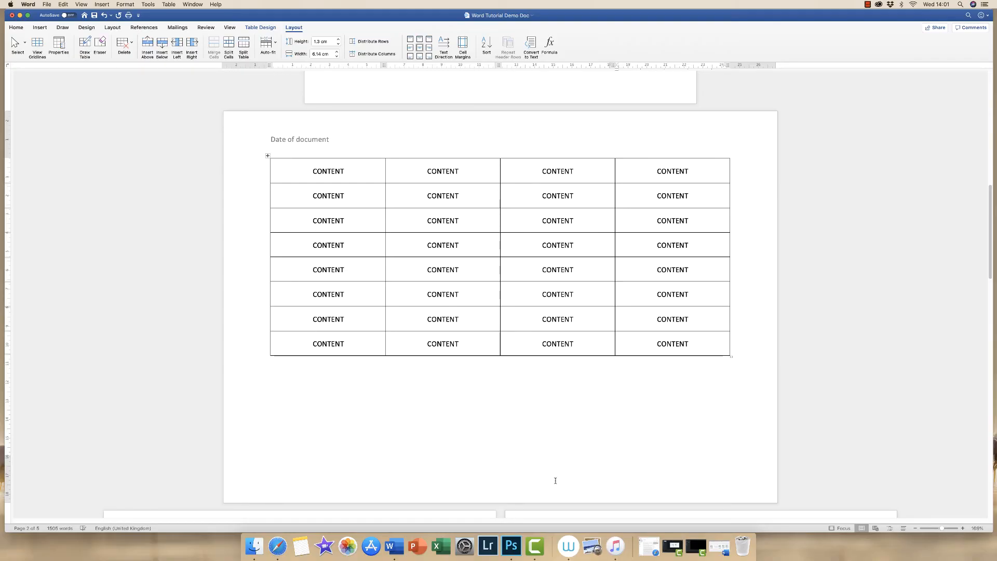
# Add three empty rows below the filled rows from the table's last cell
pyautogui.click(690, 343)
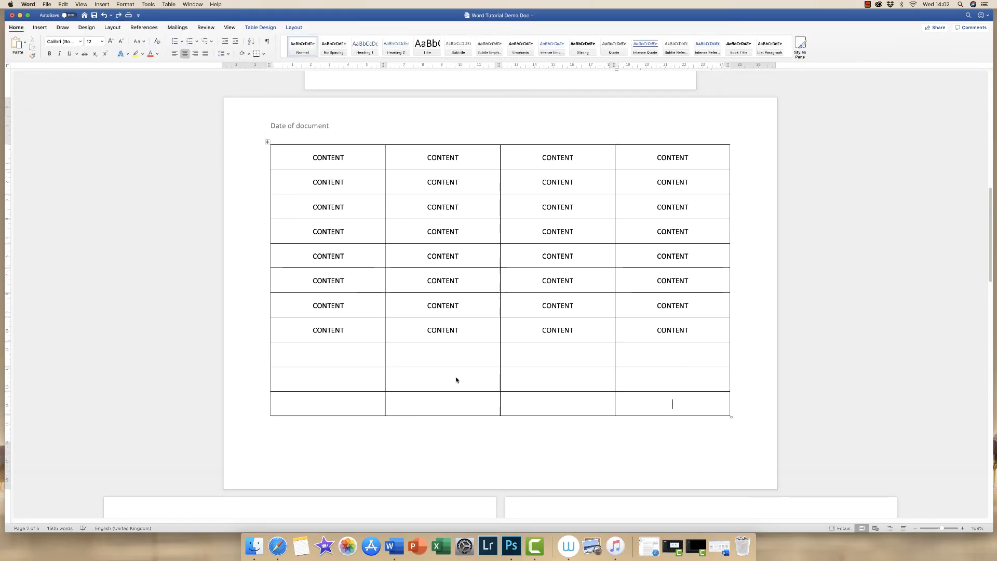
pyautogui.moveTo(681, 406)
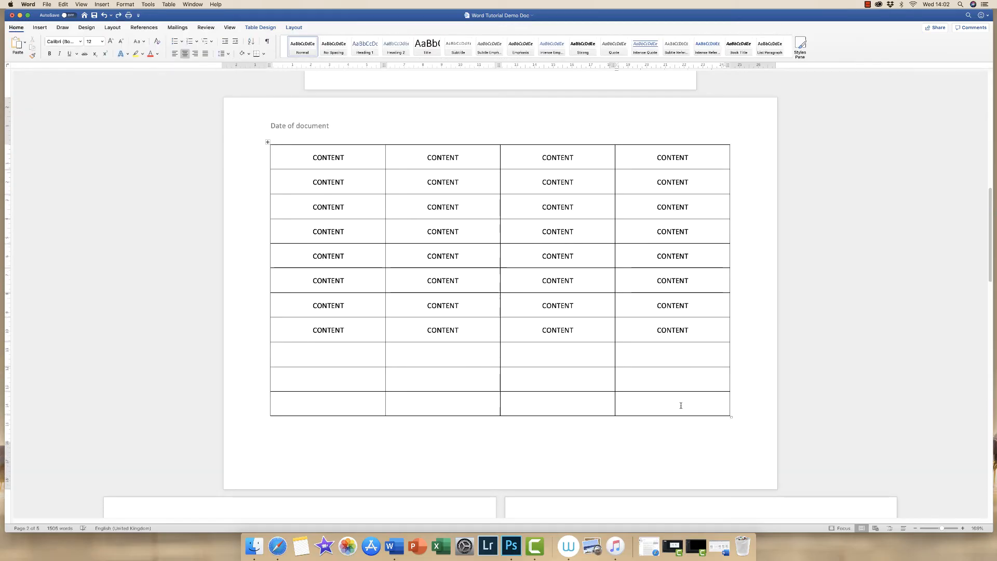
pyautogui.click(672, 404)
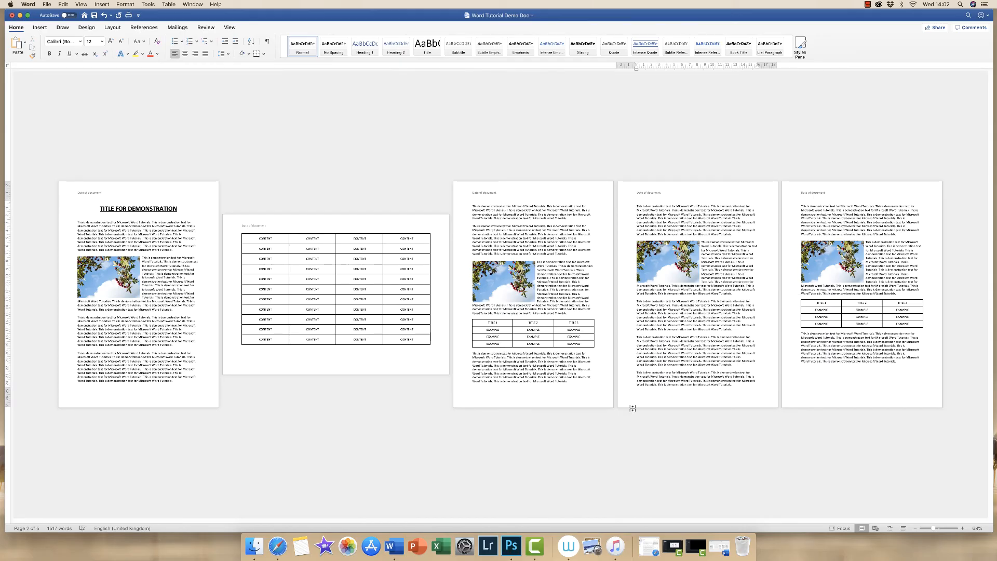
pyautogui.moveTo(438, 290)
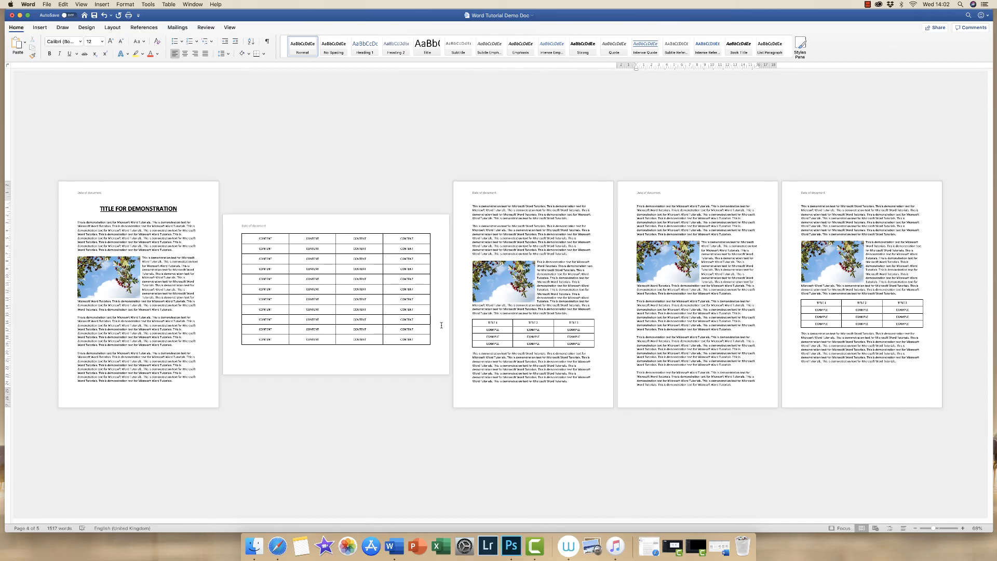
pyautogui.moveTo(456, 300)
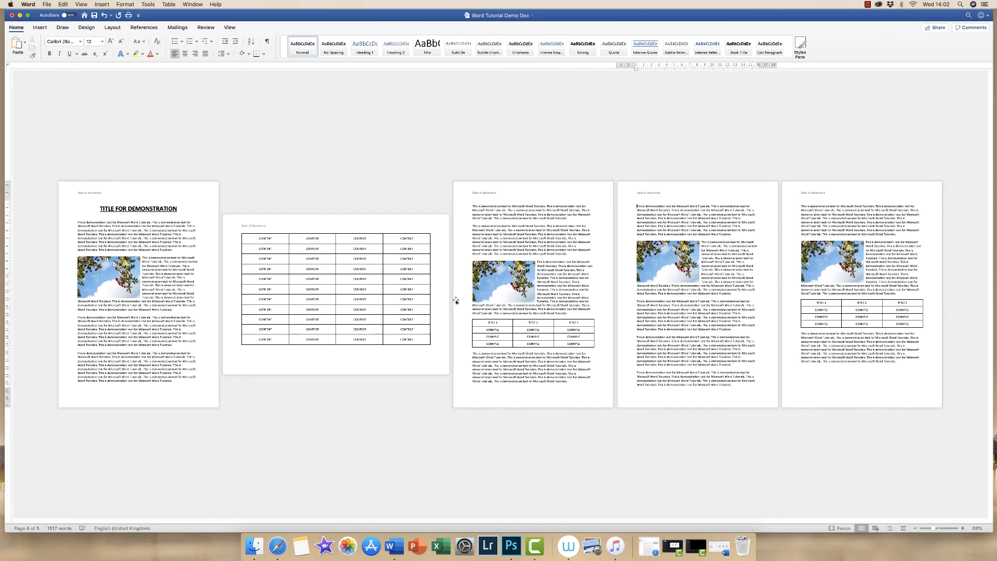